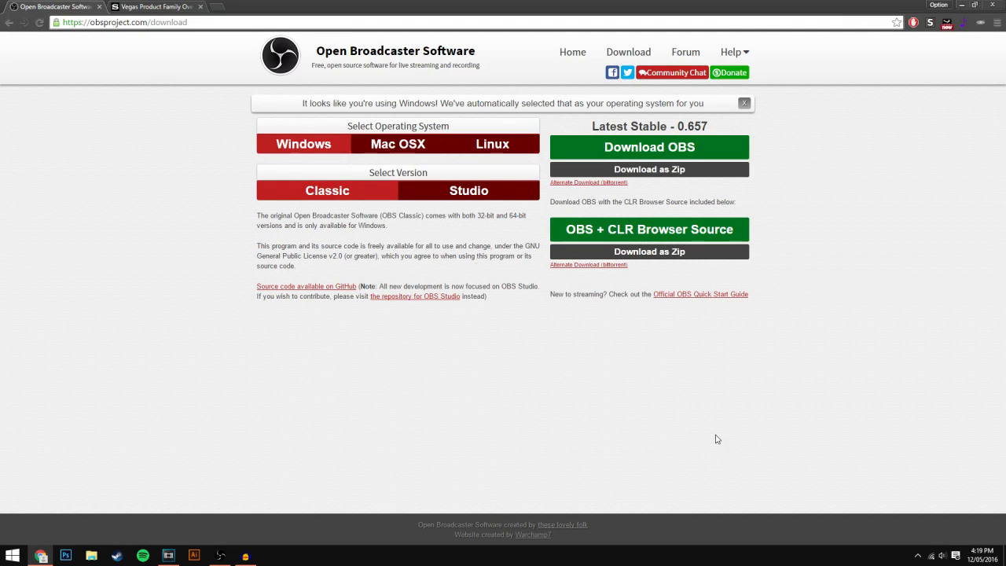
mouse_move(607, 424)
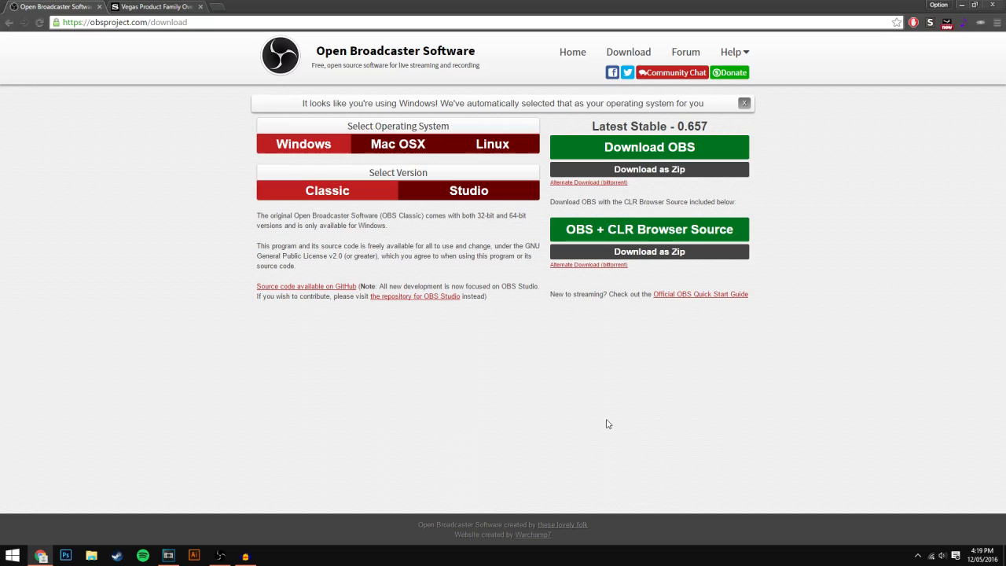
mouse_move(464, 335)
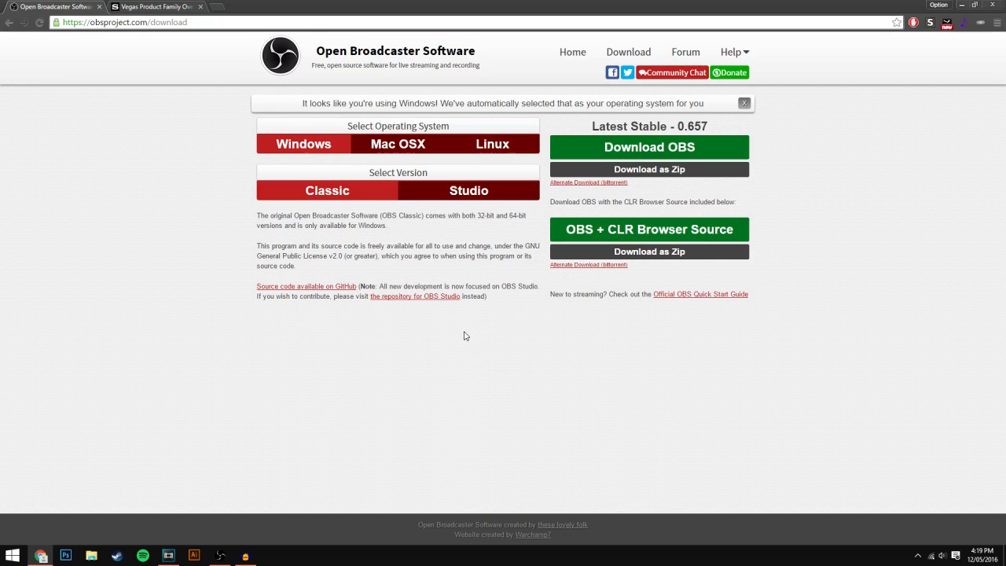
mouse_move(452, 340)
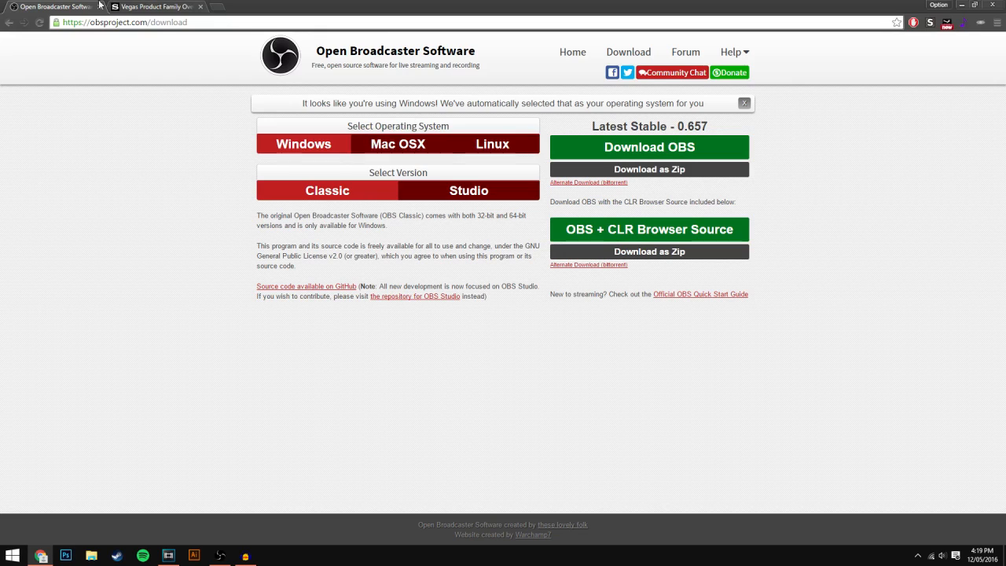
mouse_move(454, 45)
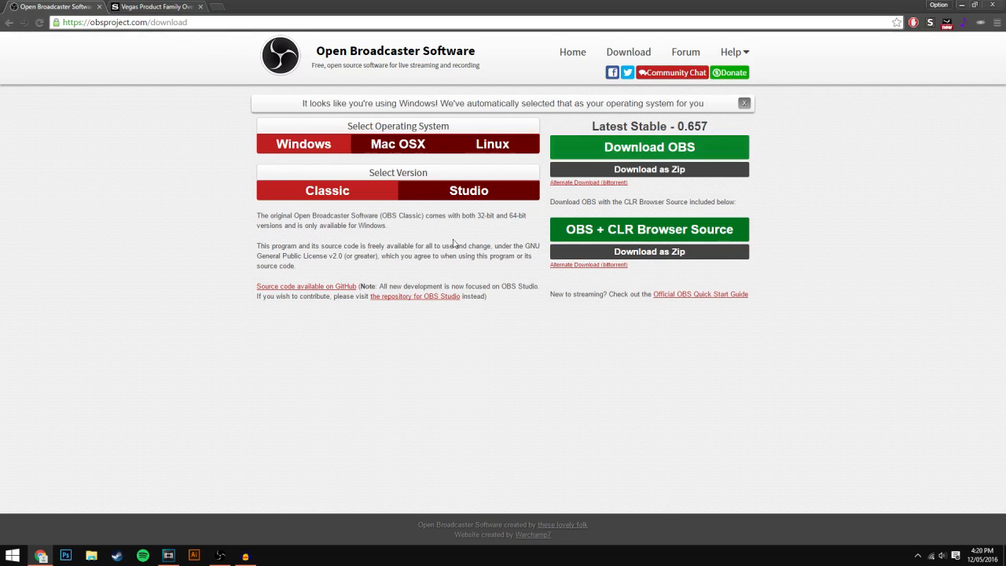
- Look over the OBS Classic download page, then switch to the Vegas Product Family Overview tab
drag(324, 65, 452, 64)
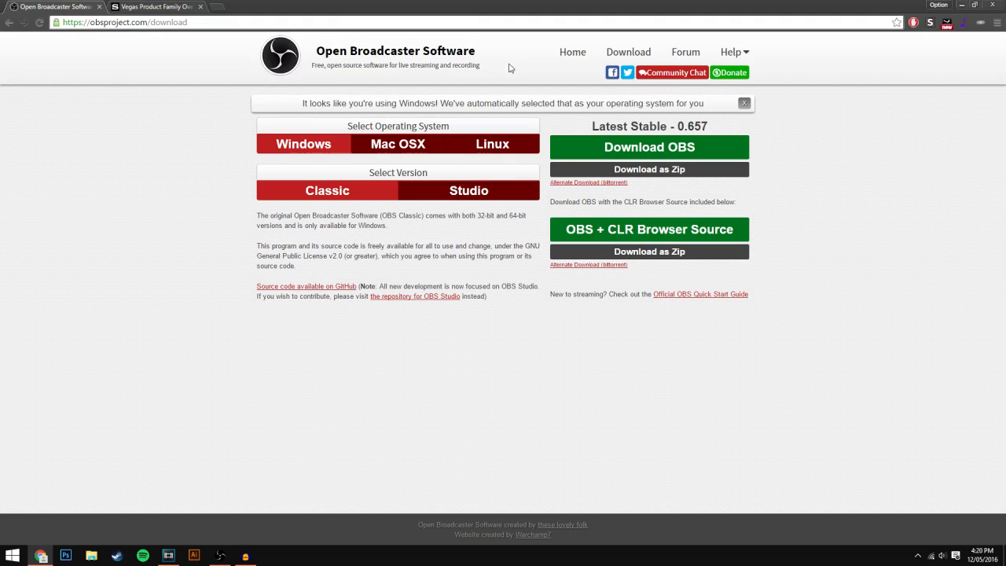
drag(336, 51, 438, 50)
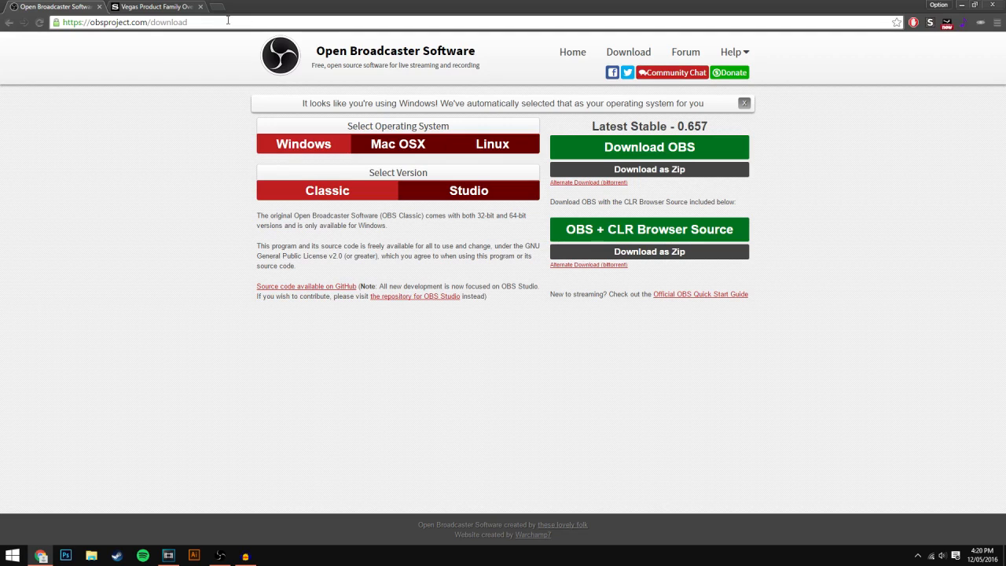
click(123, 22)
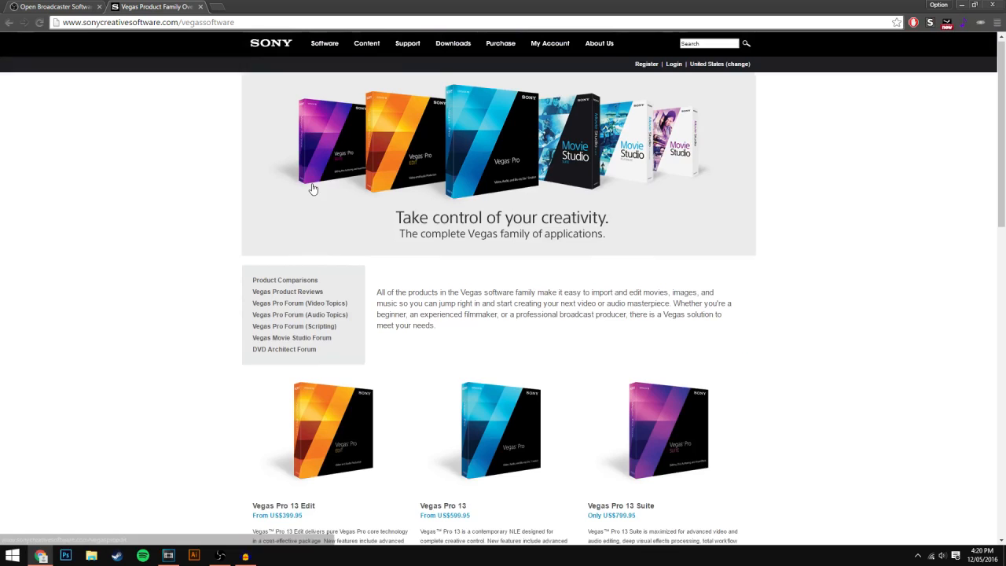
- Glance at Vegas Pro, scroll Sony's Vegas Pro 13 editions and prices, then return to the OBS tab
click(168, 557)
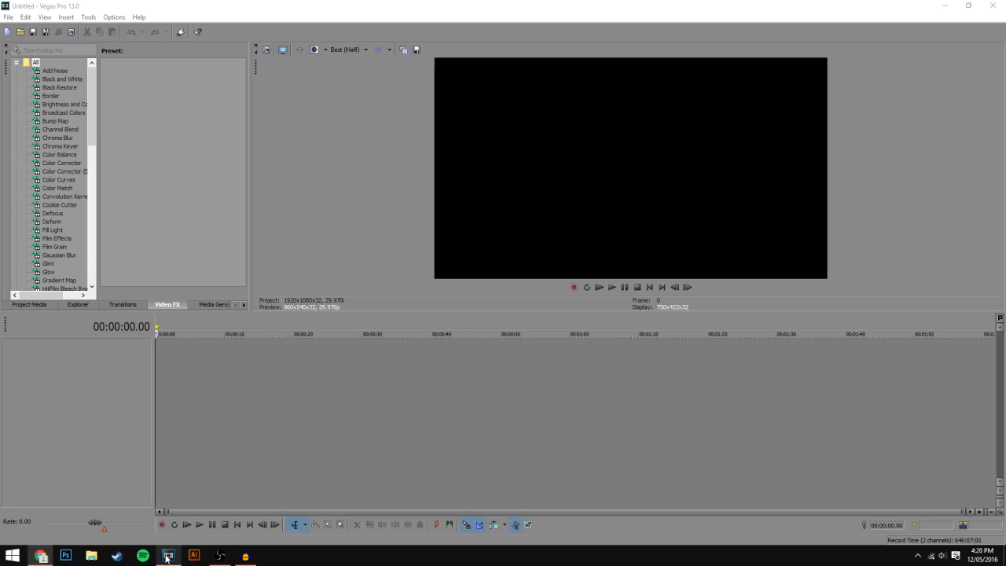
click(166, 555)
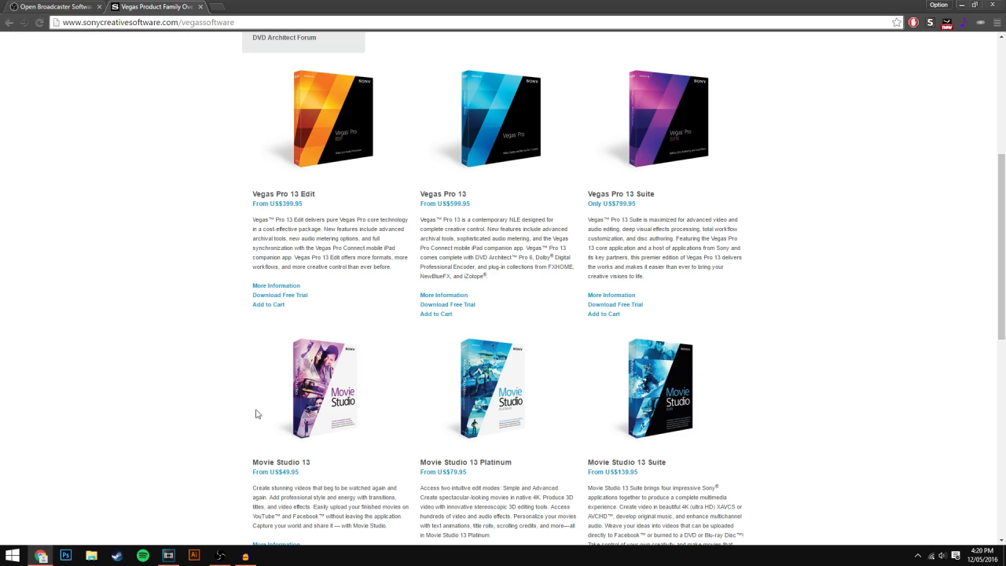
mouse_move(507, 257)
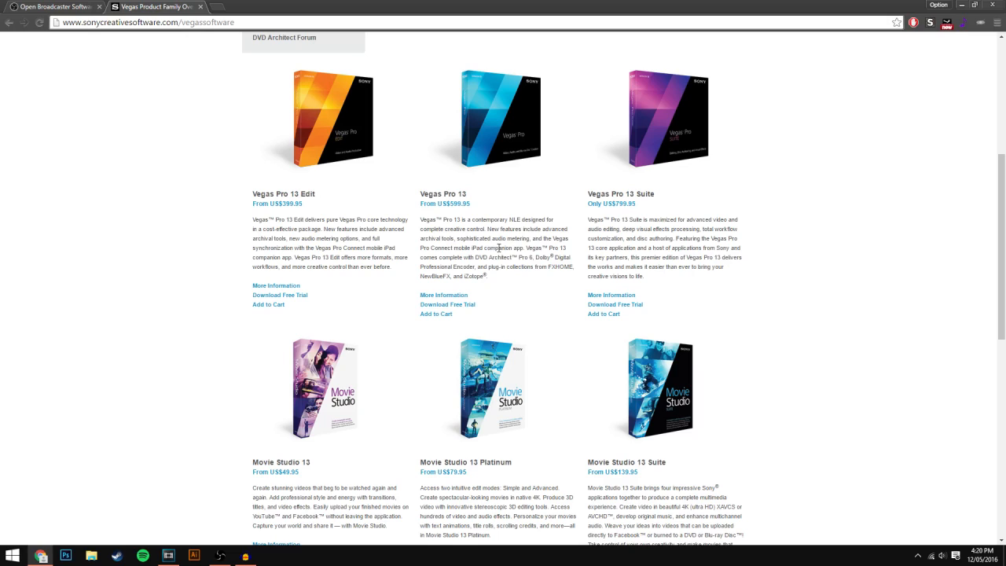
mouse_move(494, 293)
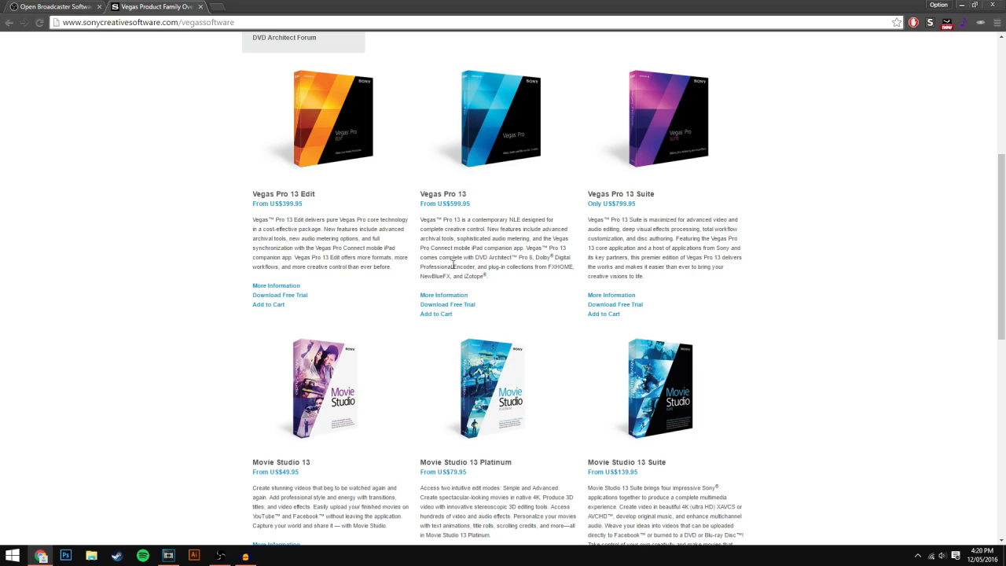
mouse_move(444, 286)
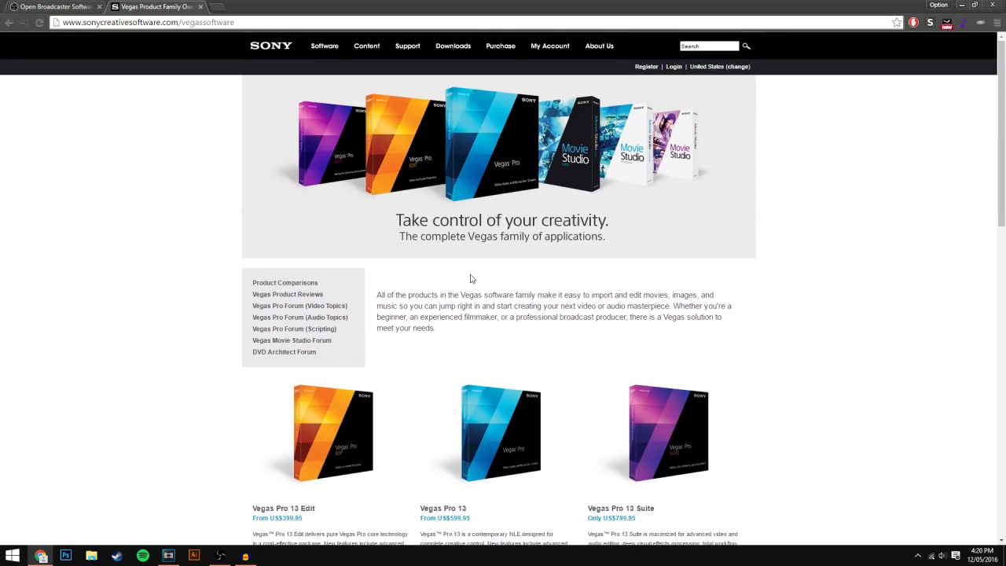
scroll(down, 3)
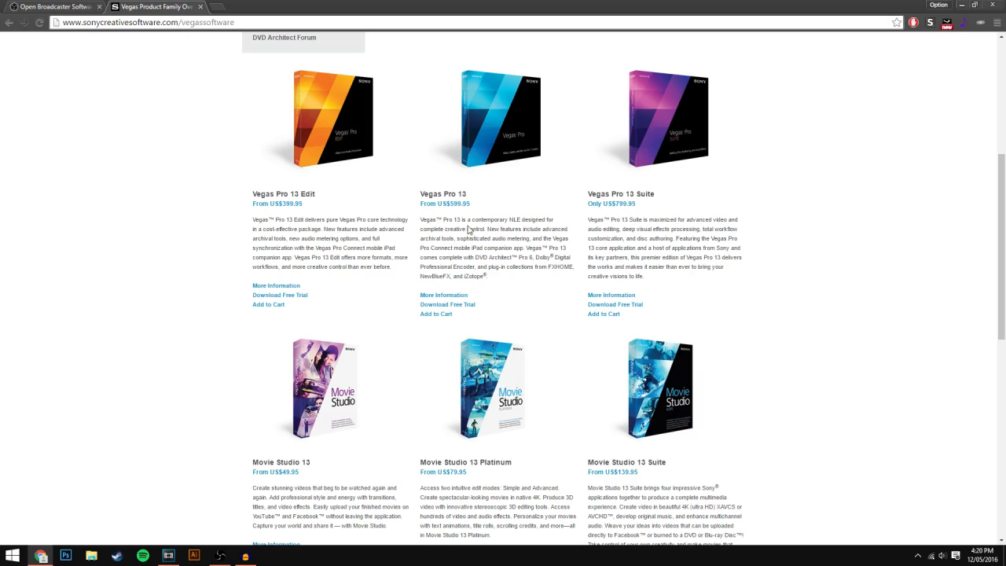
mouse_move(465, 182)
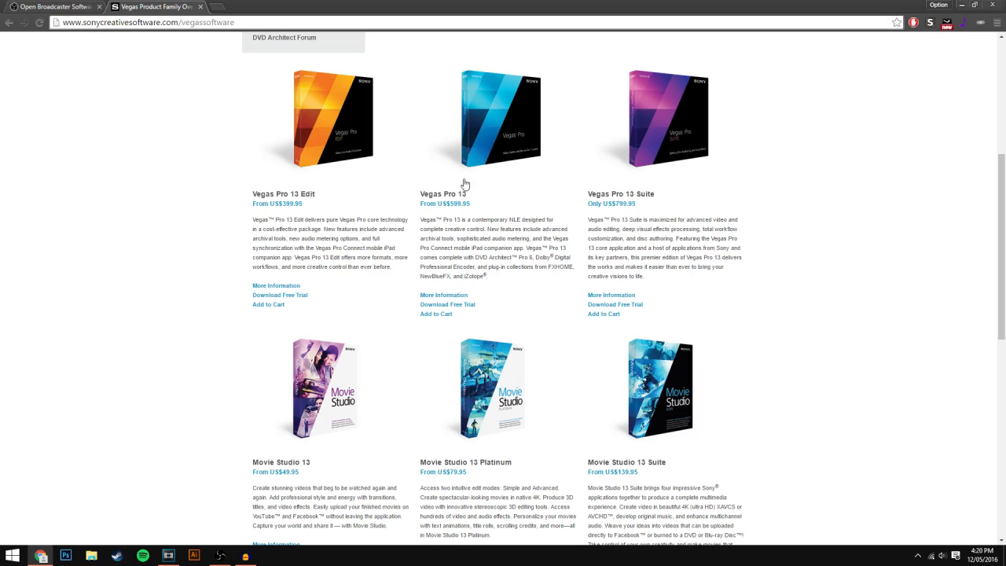
mouse_move(475, 220)
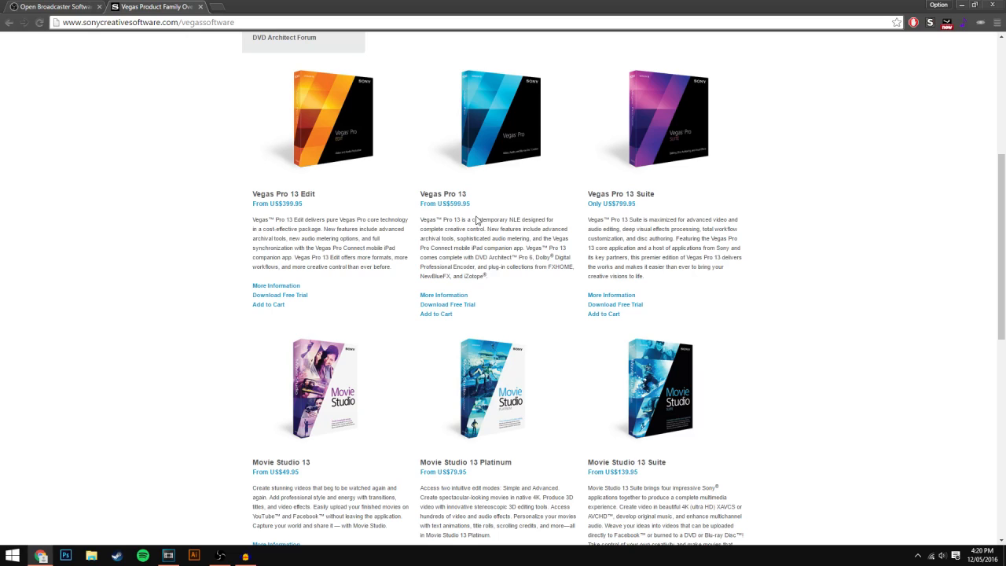
mouse_move(444, 203)
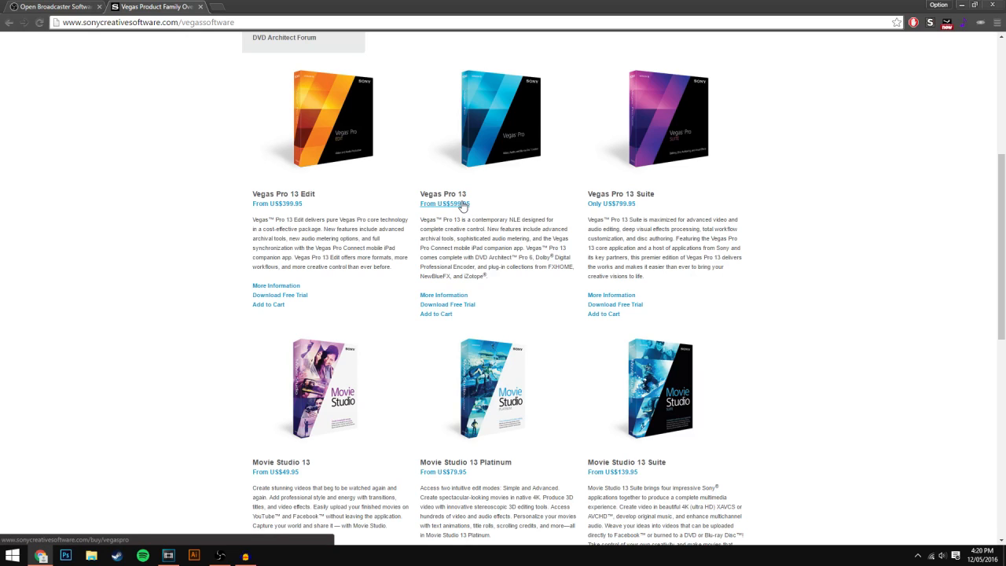
drag(422, 238, 485, 258)
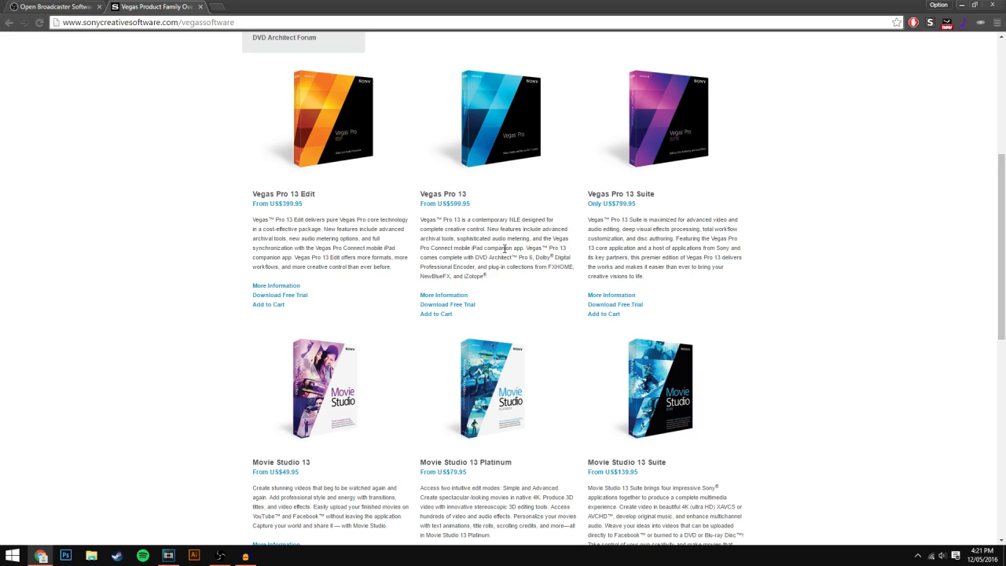
mouse_move(417, 221)
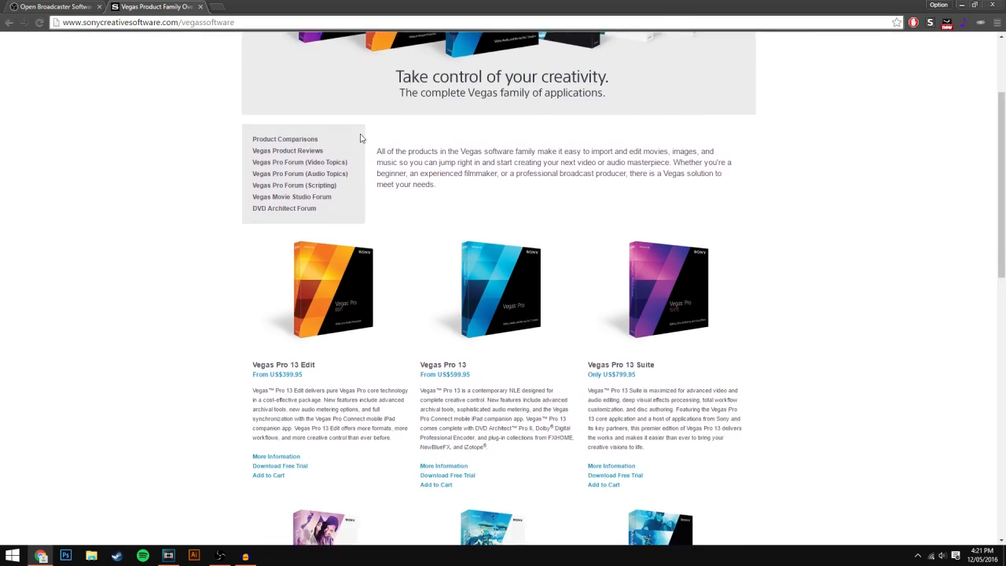
scroll(down, 3)
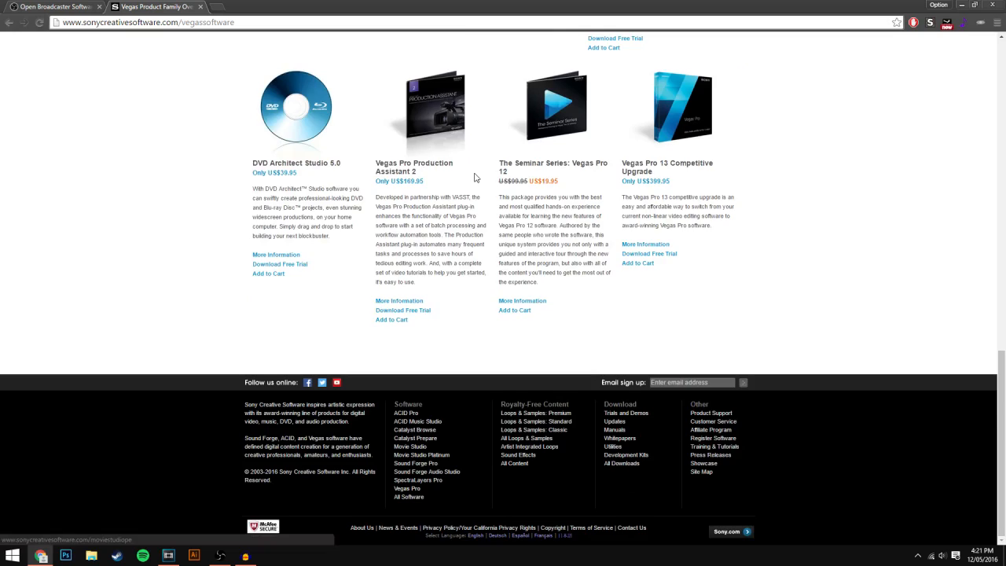
click(51, 6)
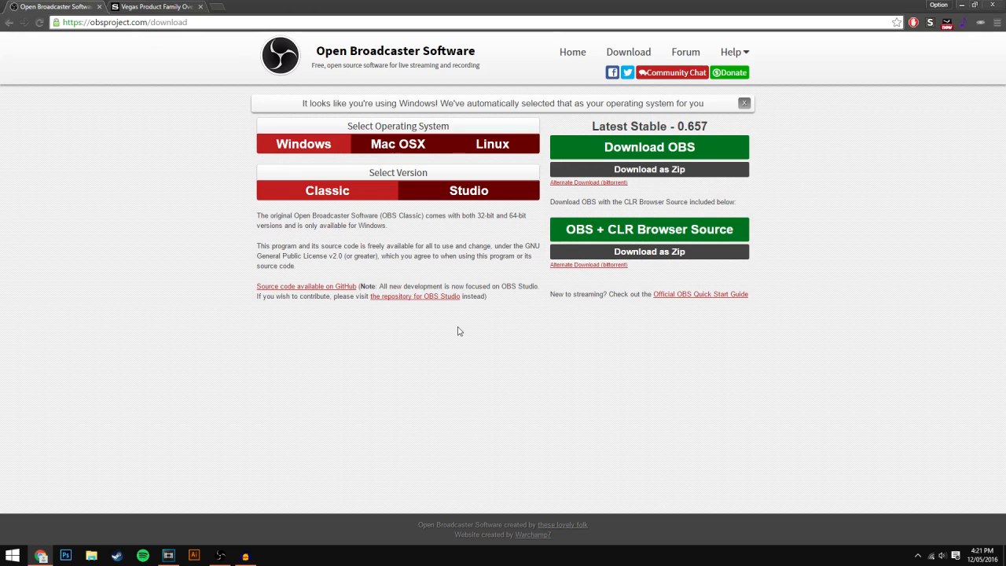
- Minimize Chrome, restore the recording OBS window, and open its Settings
click(246, 556)
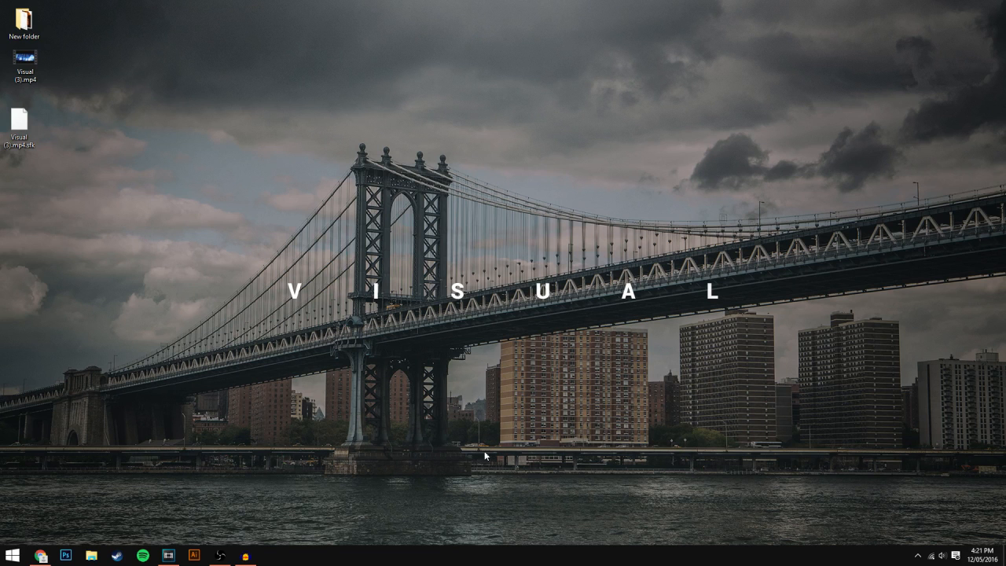
click(220, 555)
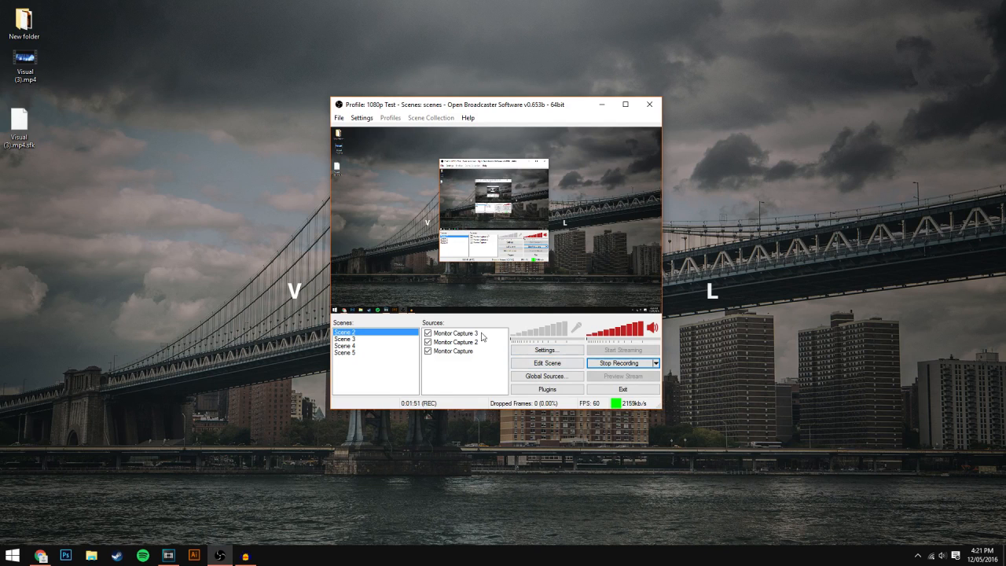
mouse_move(449, 370)
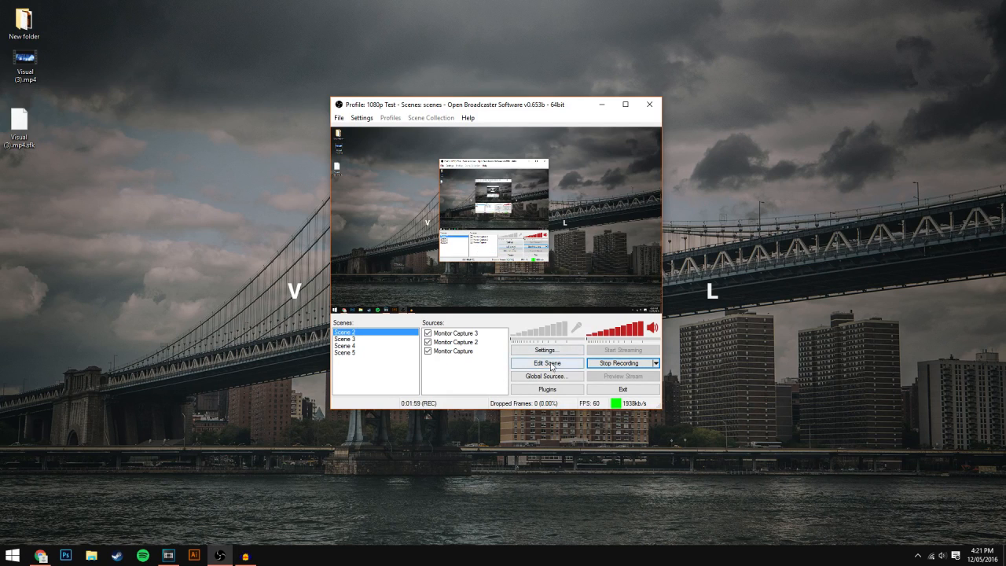
click(547, 350)
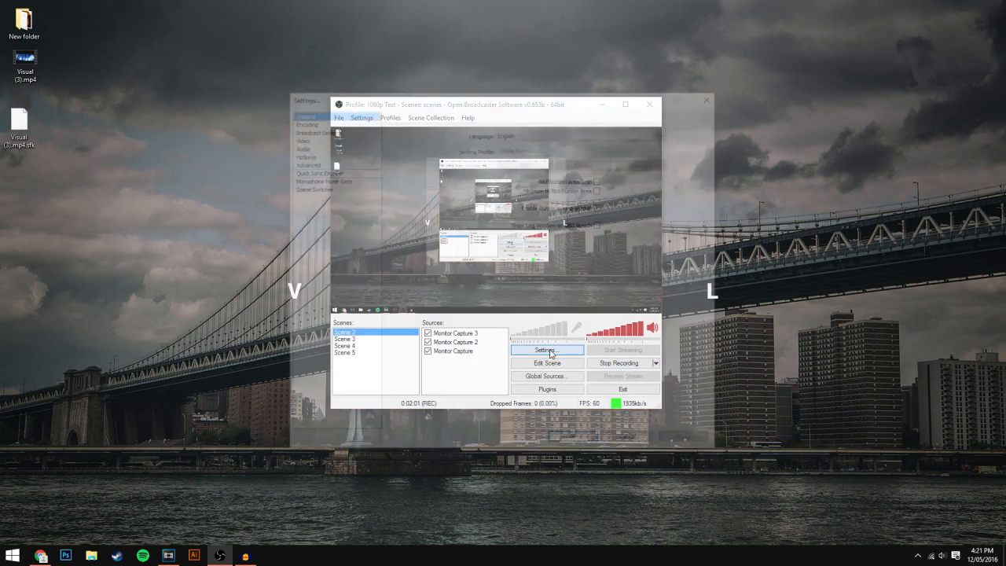
click(546, 350)
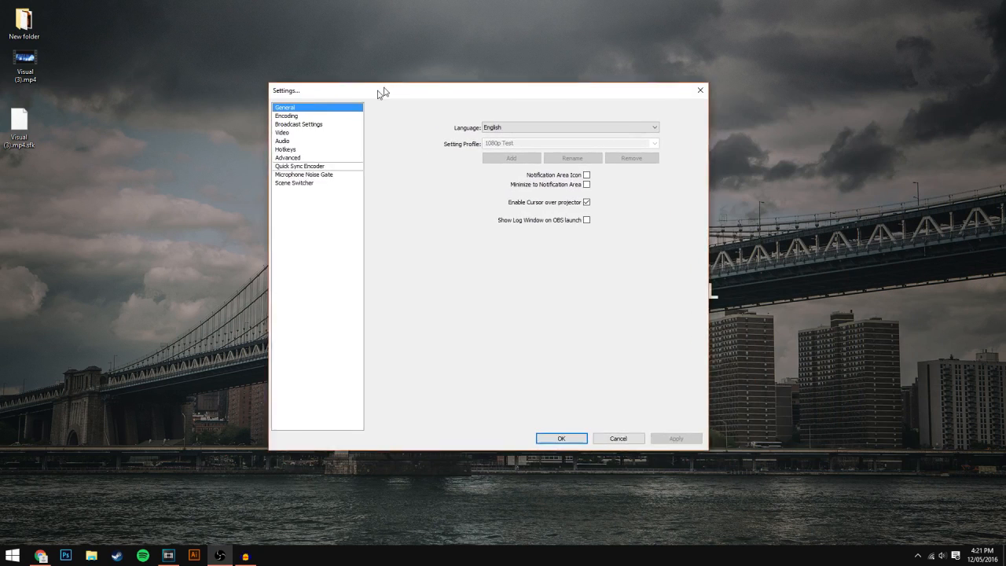
click(570, 126)
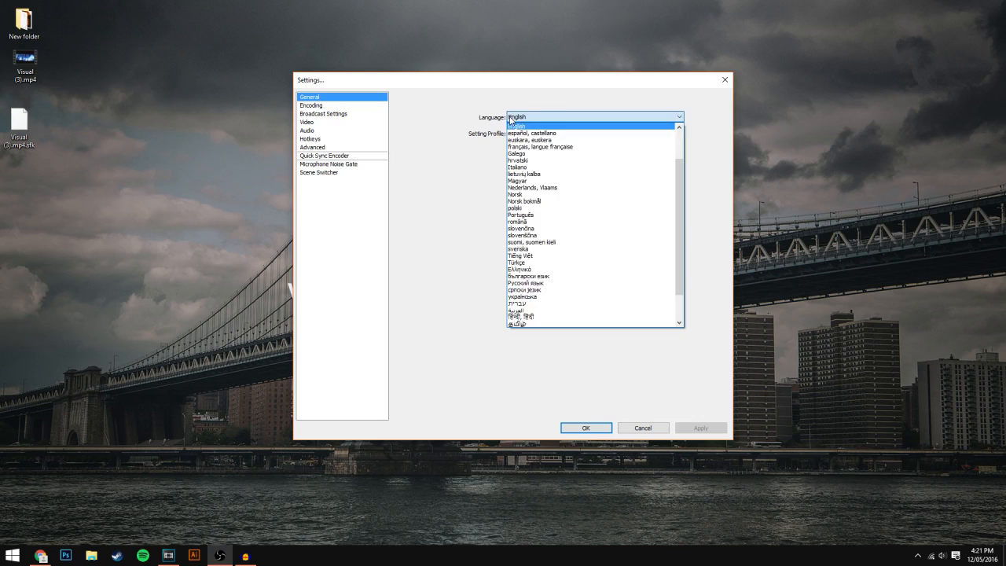
click(515, 126)
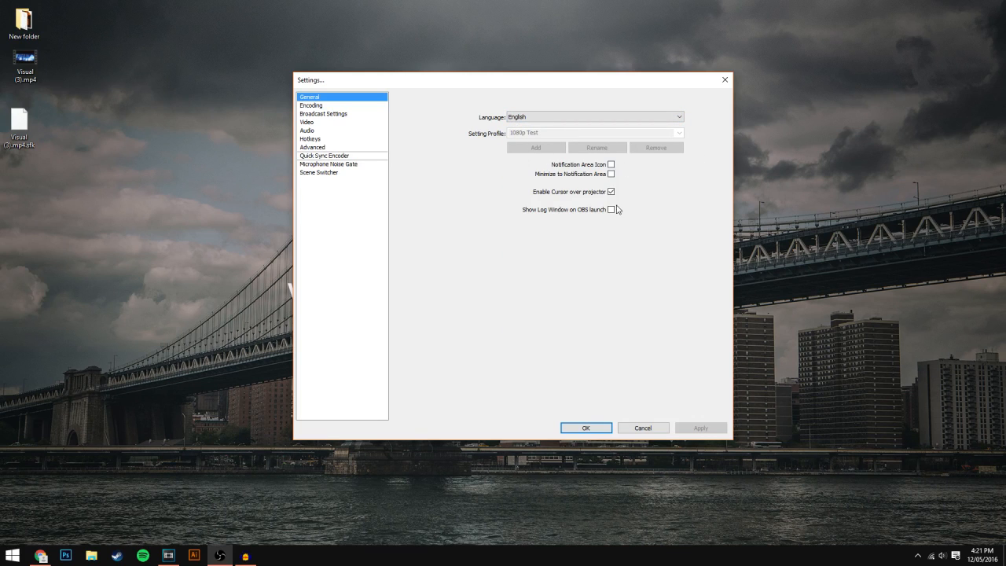
click(611, 192)
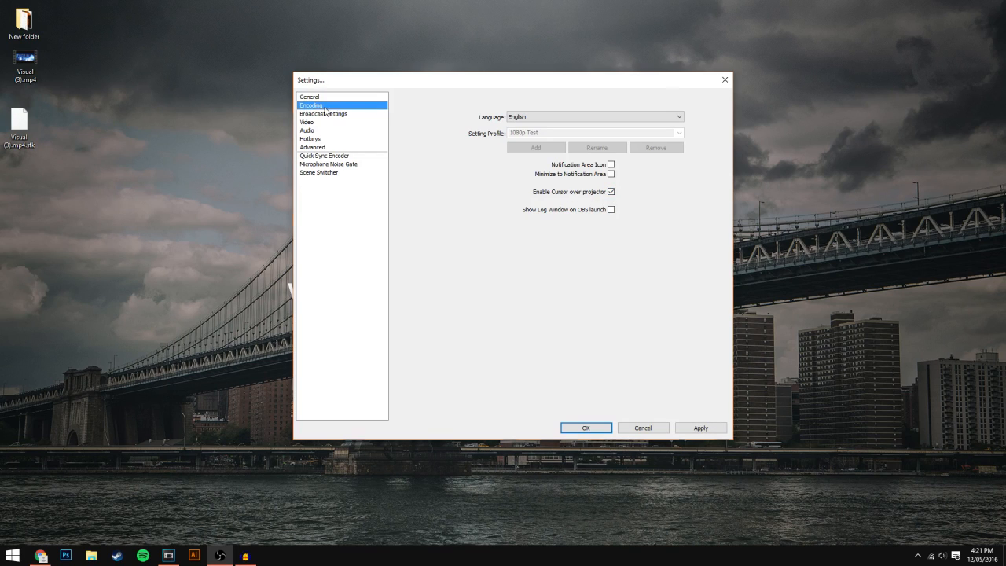
- Review x264 encoding and 320 AAC stereo audio, re-entering 20000 as max bitrate
click(311, 105)
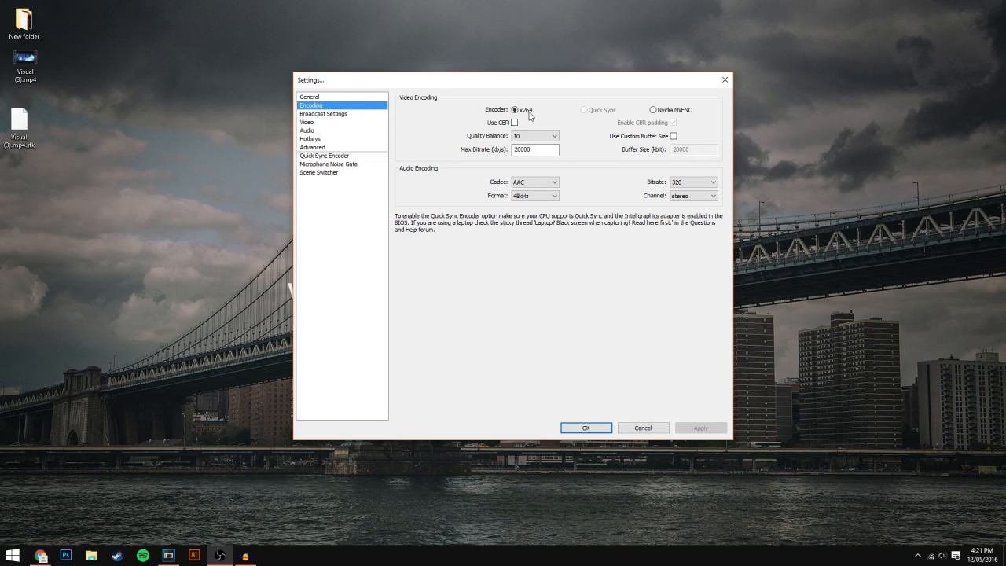
mouse_move(521, 122)
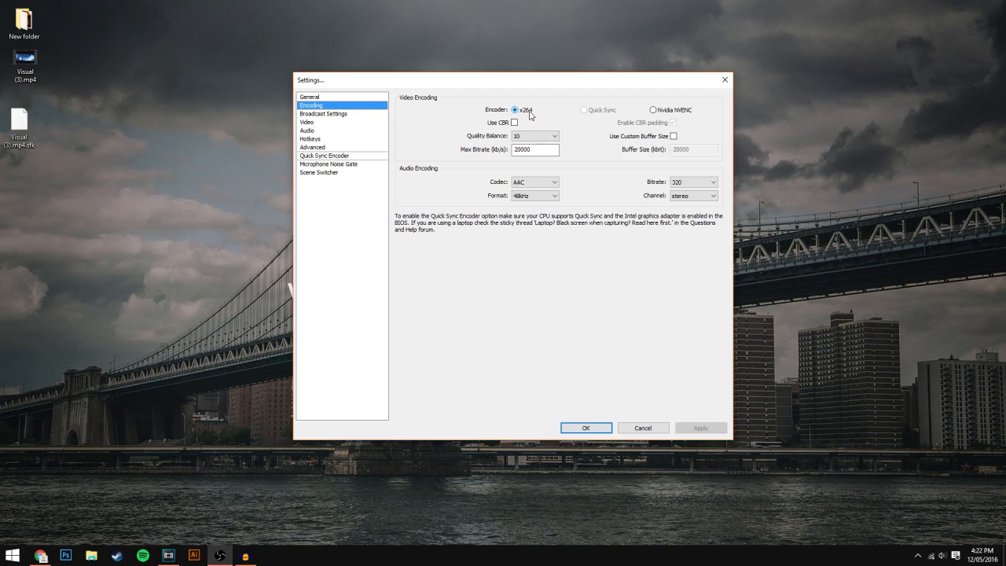
mouse_move(534, 135)
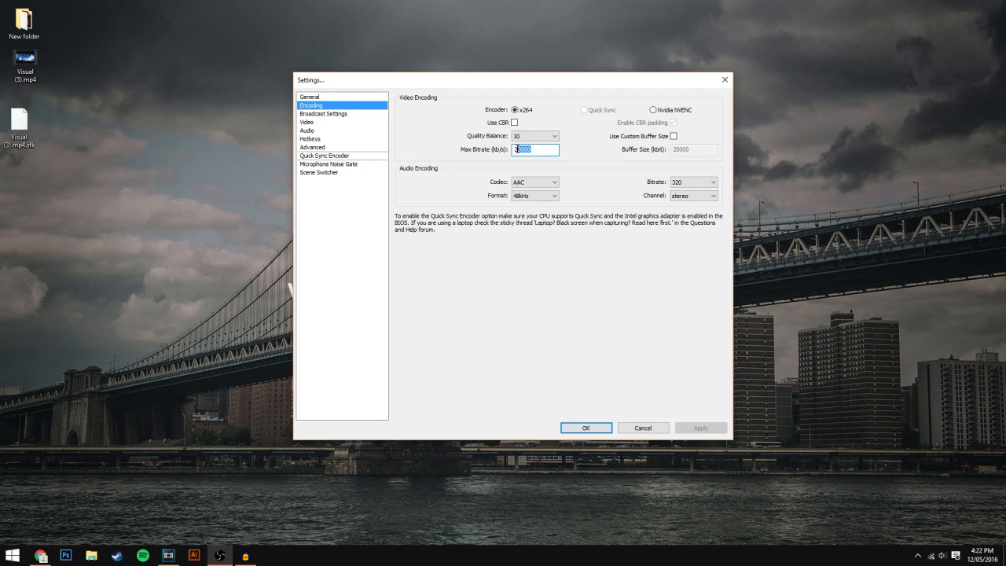
text(20000)
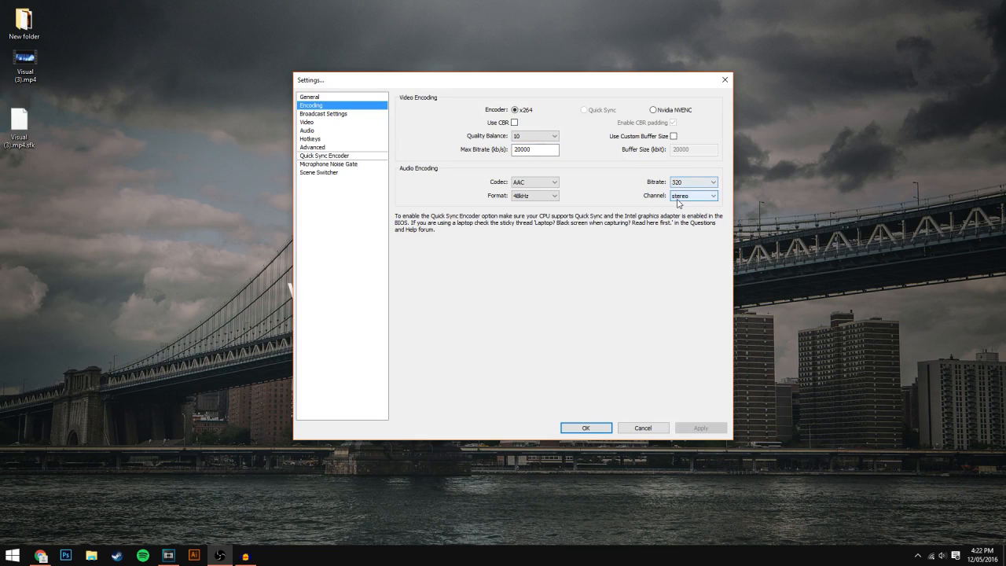
click(323, 113)
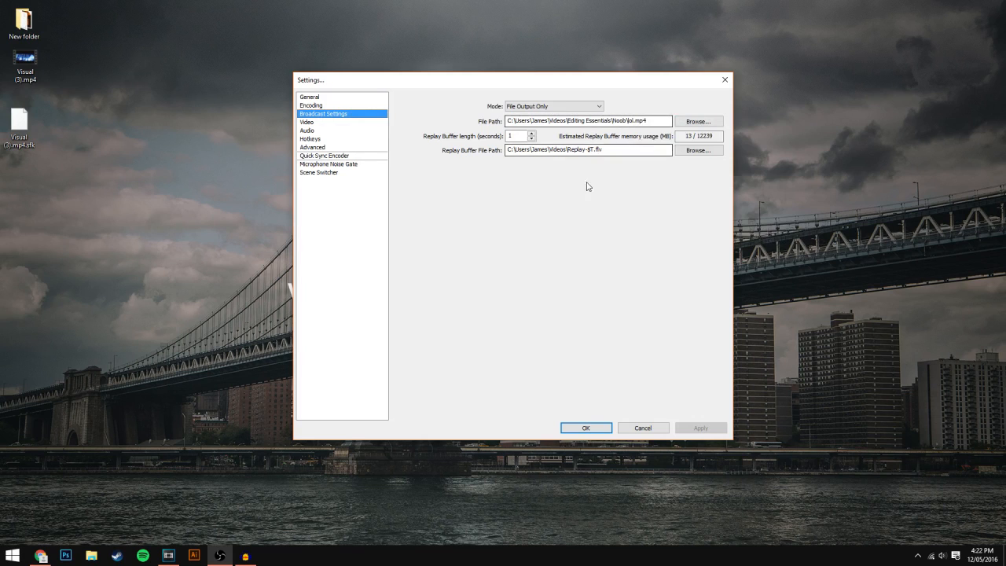
- Verify custom 1920x1080 resolution, 16:9 aspect, no downscale and 60 FPS on the Video page
click(307, 122)
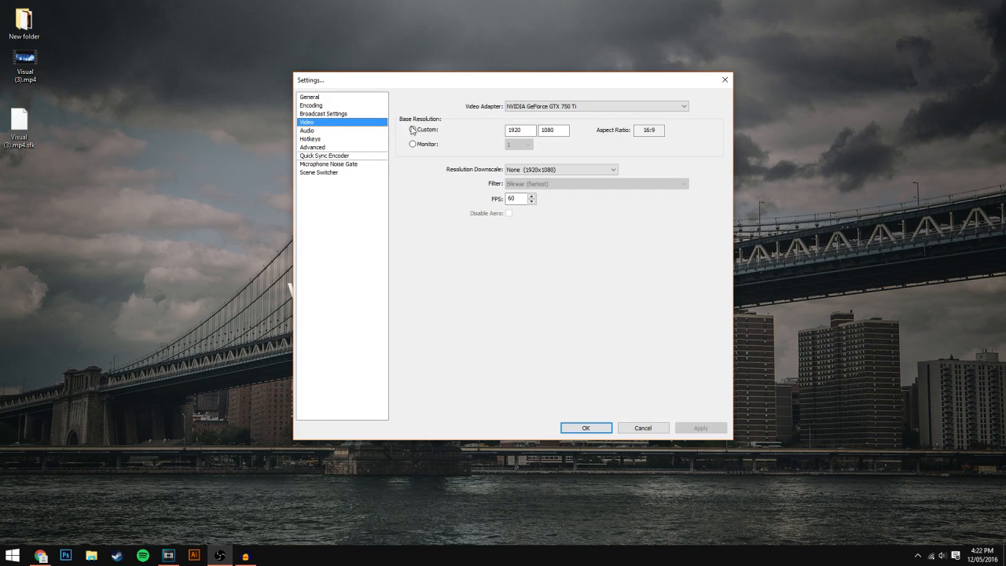
click(596, 105)
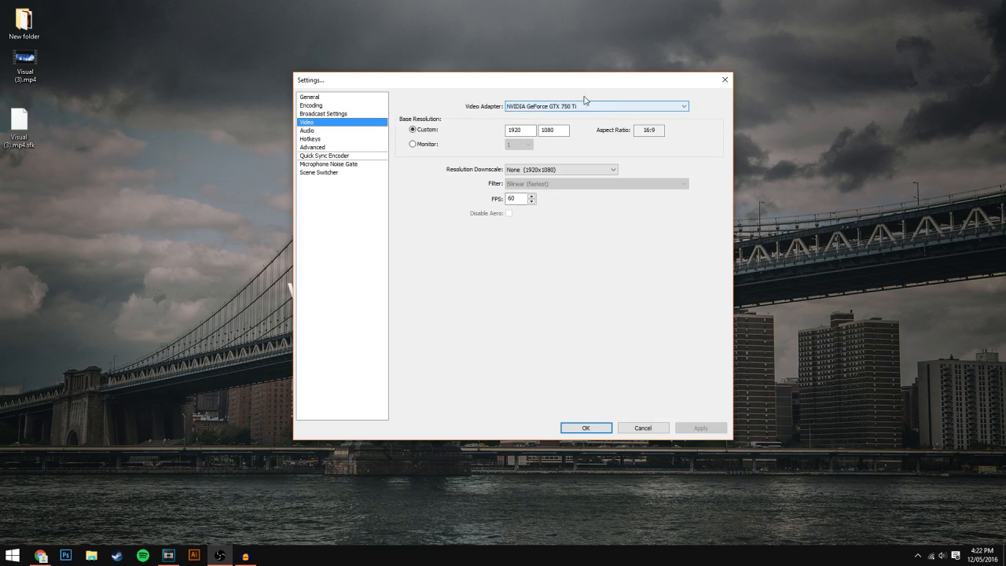
mouse_move(507, 118)
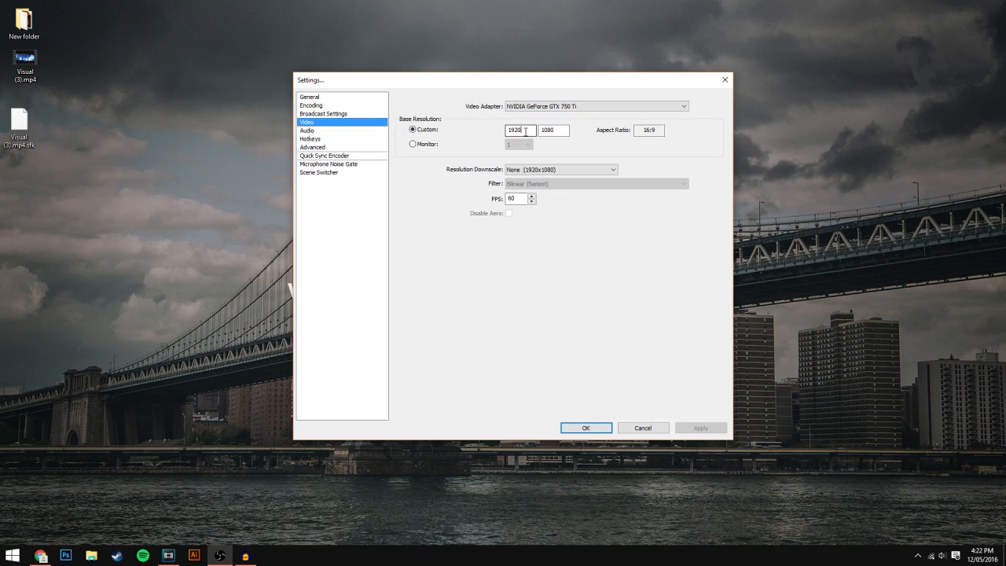
click(553, 129)
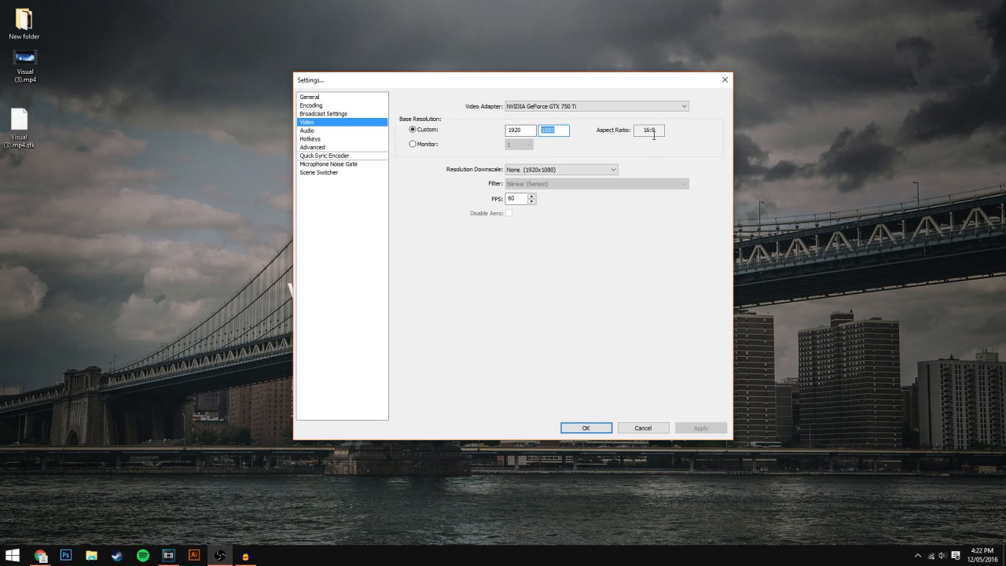
click(649, 130)
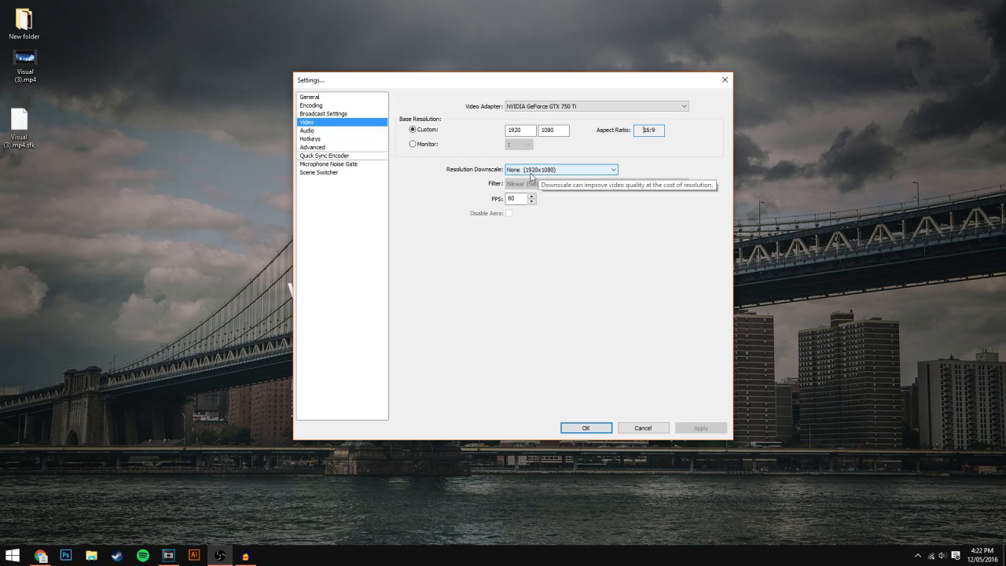
mouse_move(524, 210)
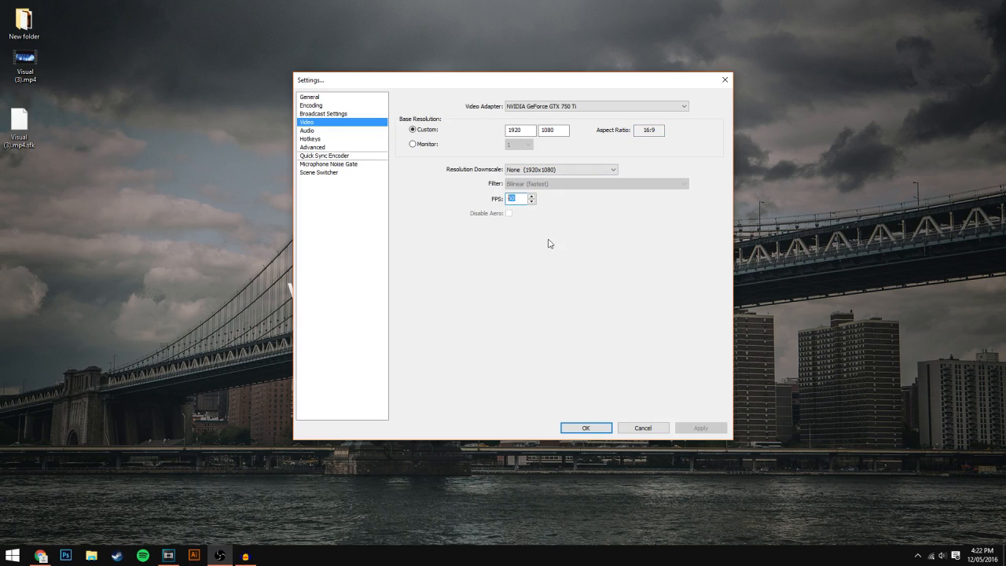
click(307, 130)
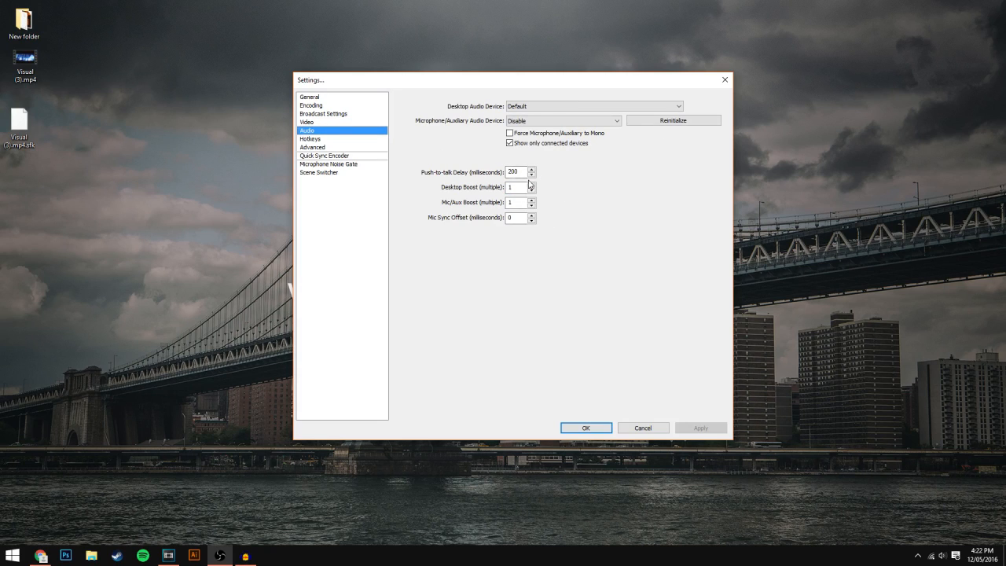
mouse_move(397, 273)
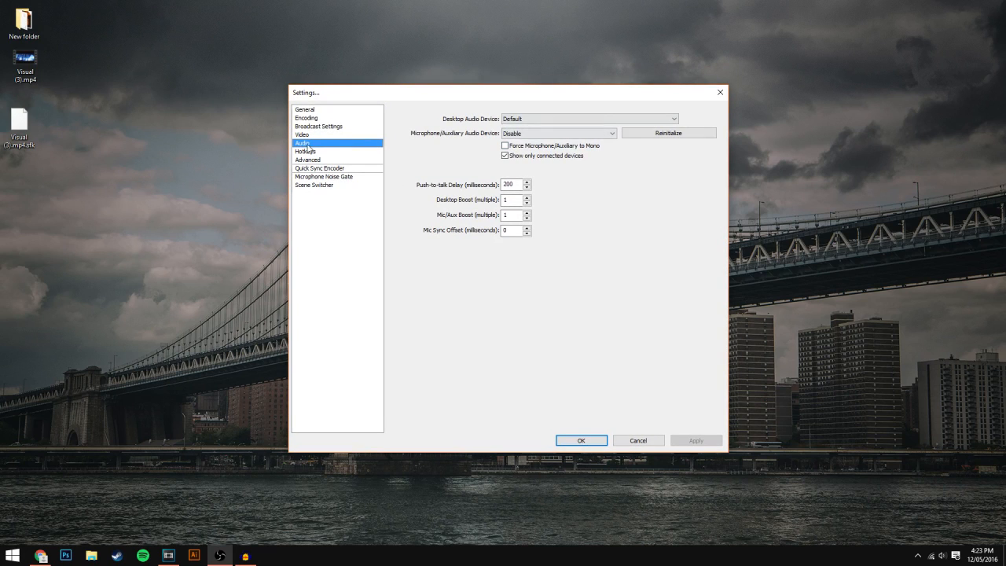
mouse_move(492, 180)
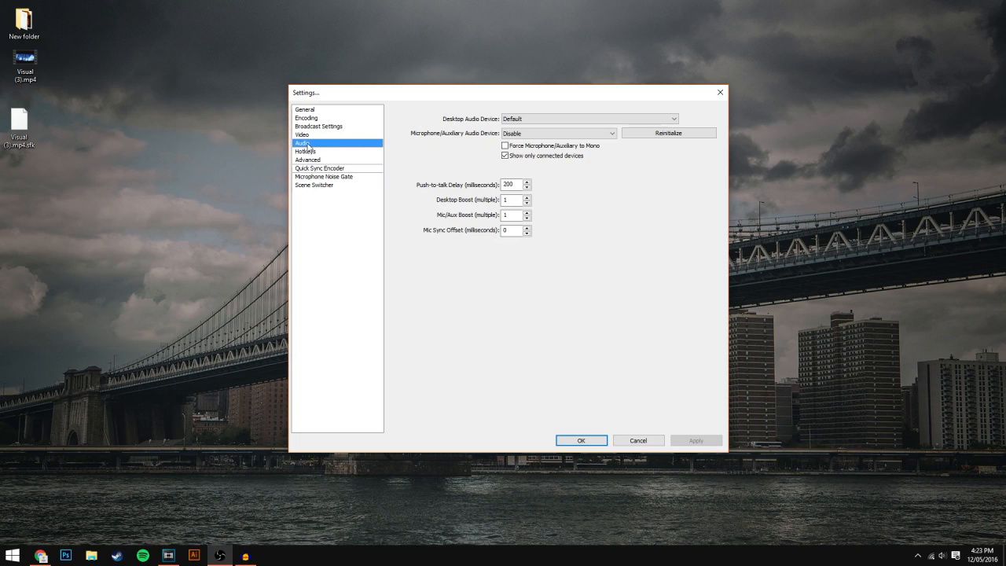
mouse_move(411, 164)
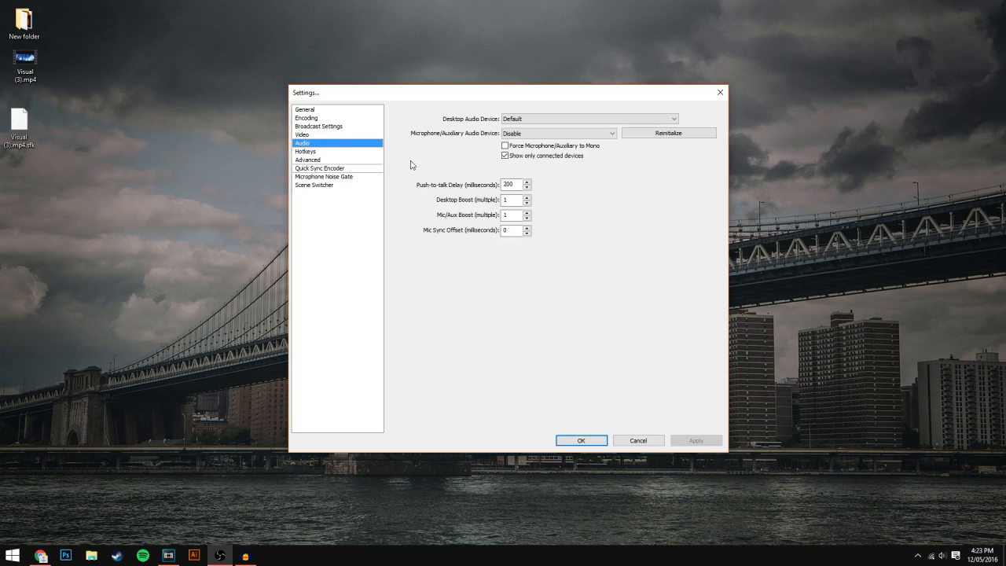
- Review the audio devices and F8 Start/Stop Recording hotkeys, then view Advanced settings
click(306, 151)
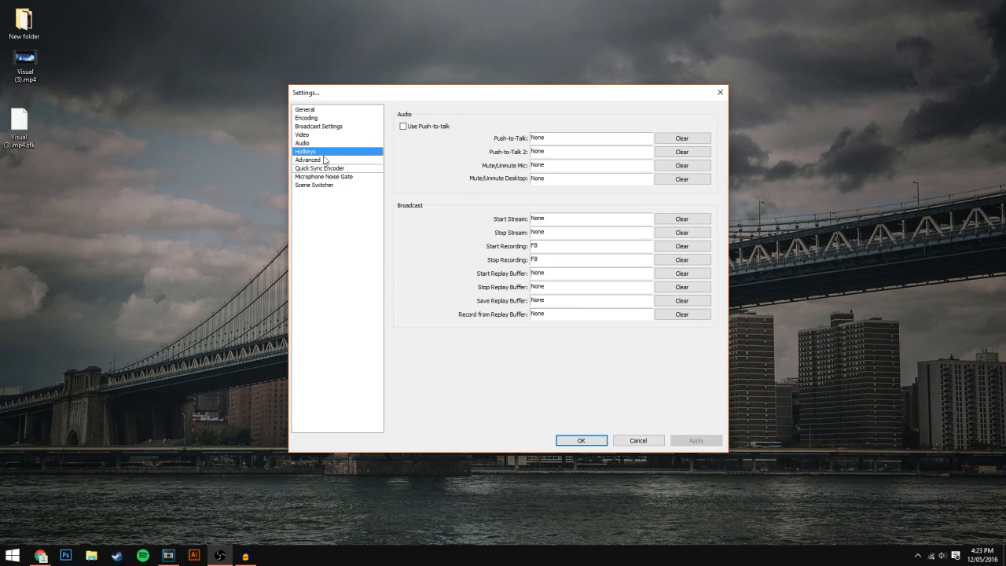
mouse_move(548, 256)
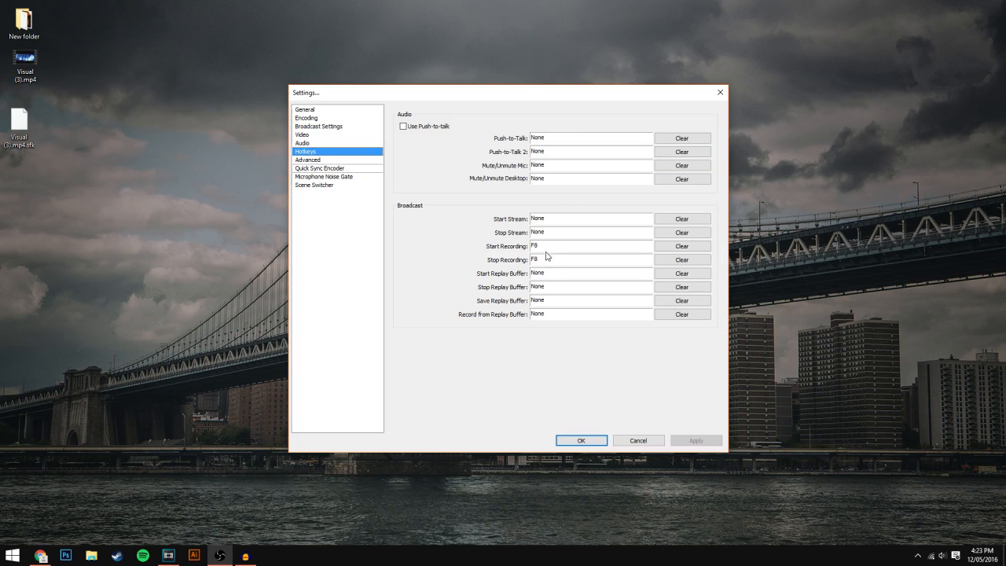
mouse_move(334, 166)
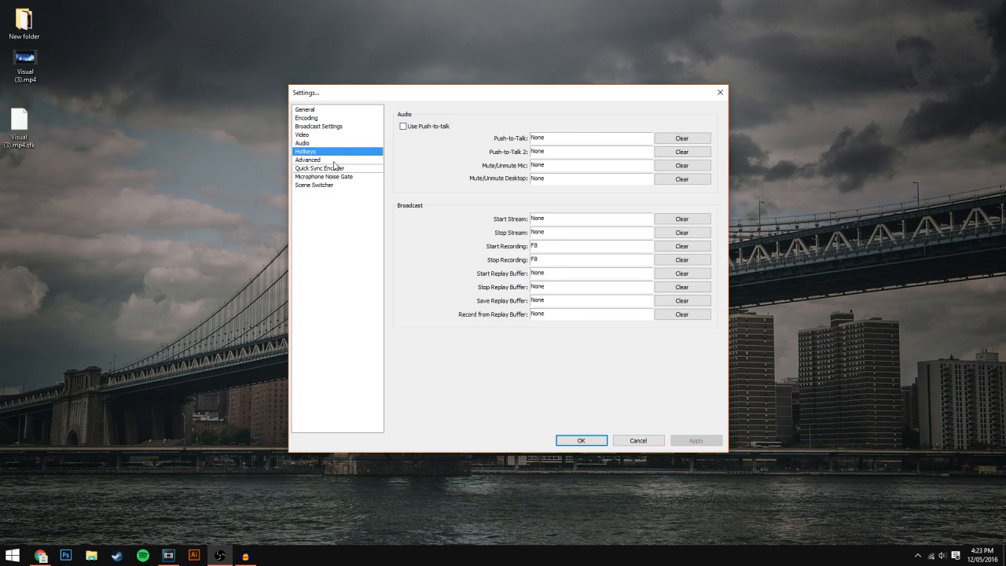
click(307, 160)
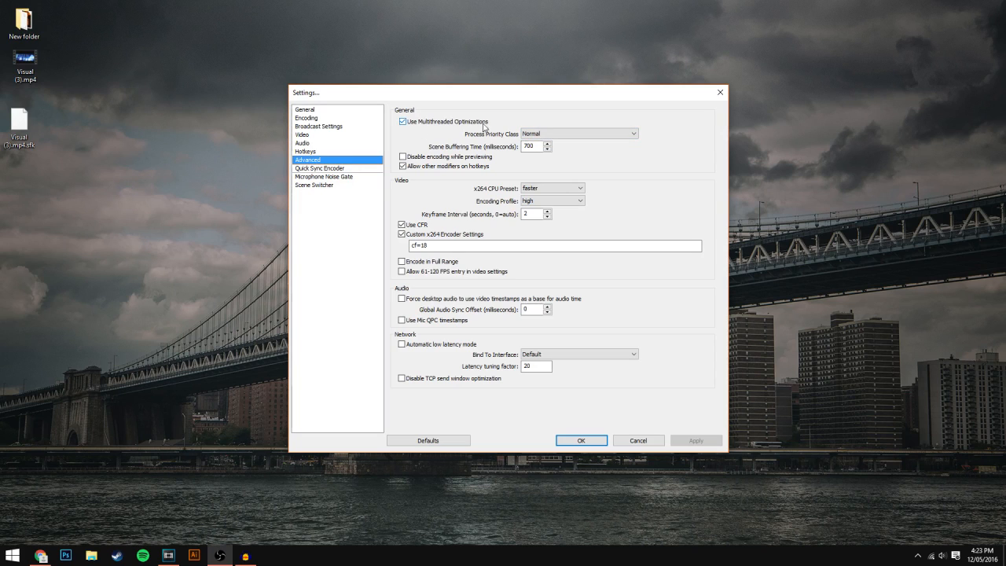
click(579, 133)
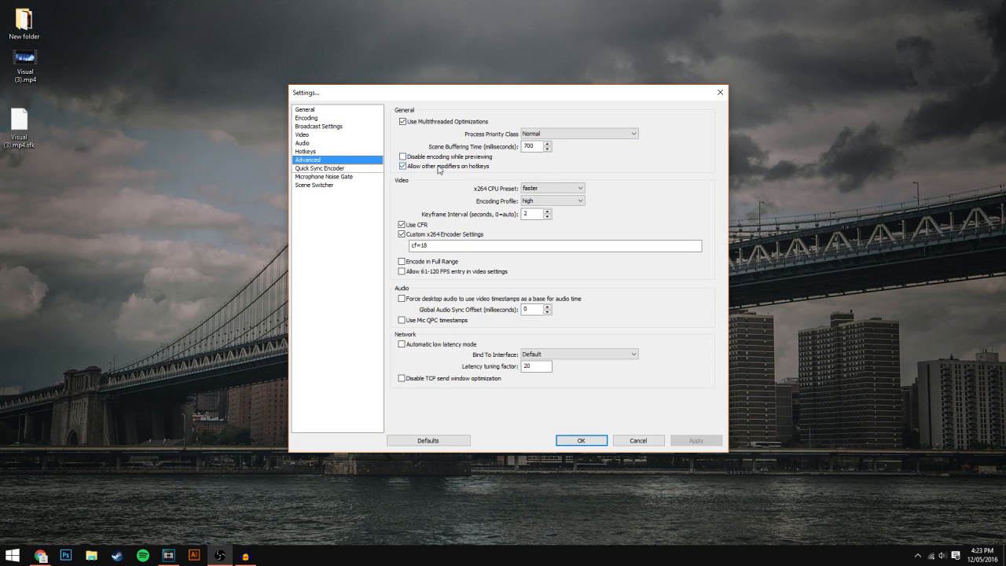
mouse_move(485, 180)
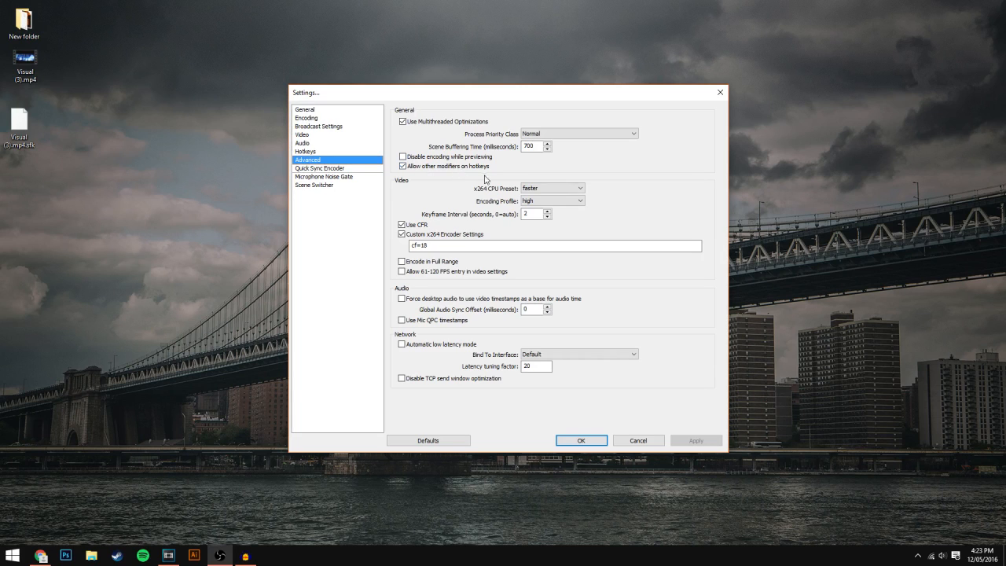
click(552, 187)
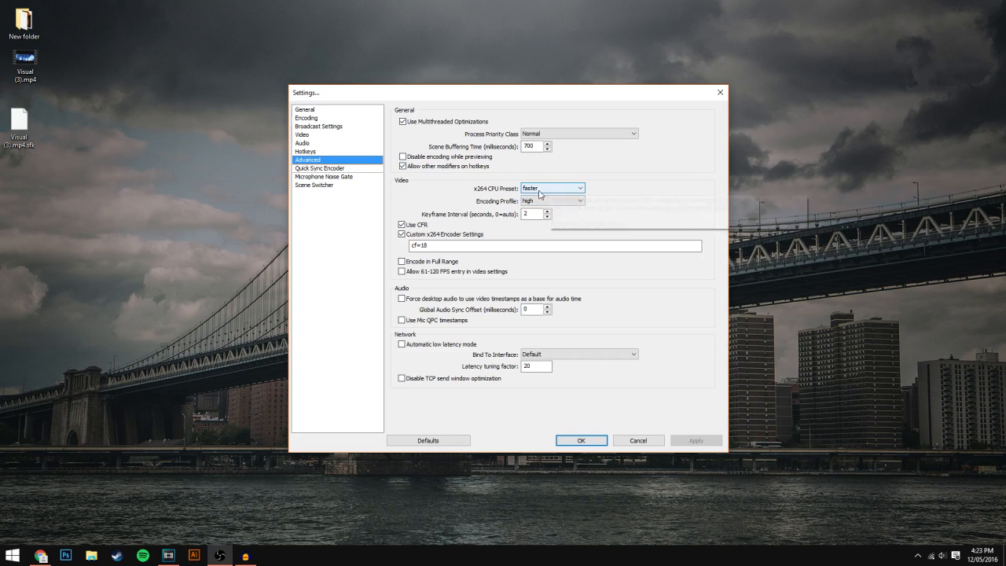
click(553, 187)
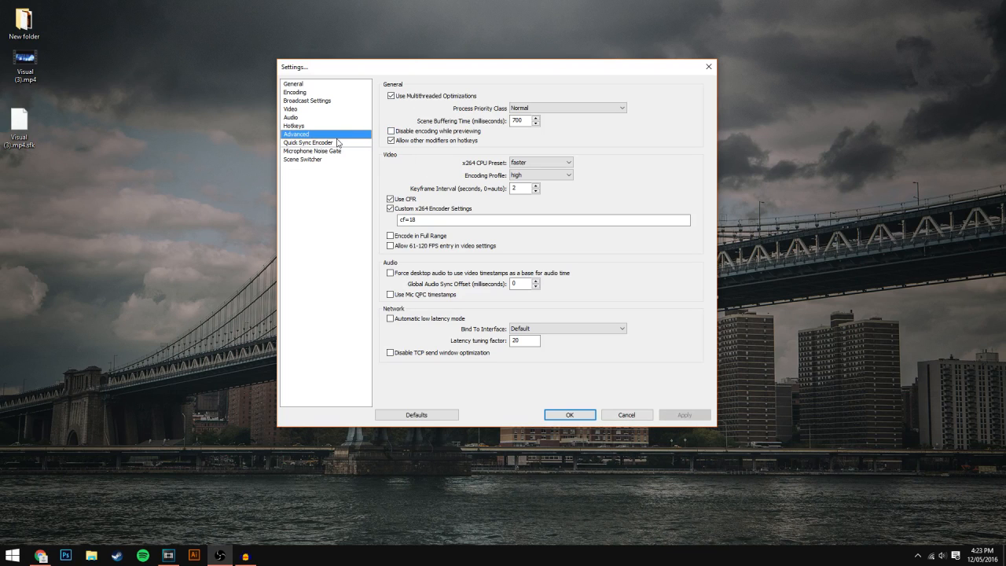
- Check the Quick Sync Encoder and Microphone Noise Gate pages, then close Settings with OK
click(307, 142)
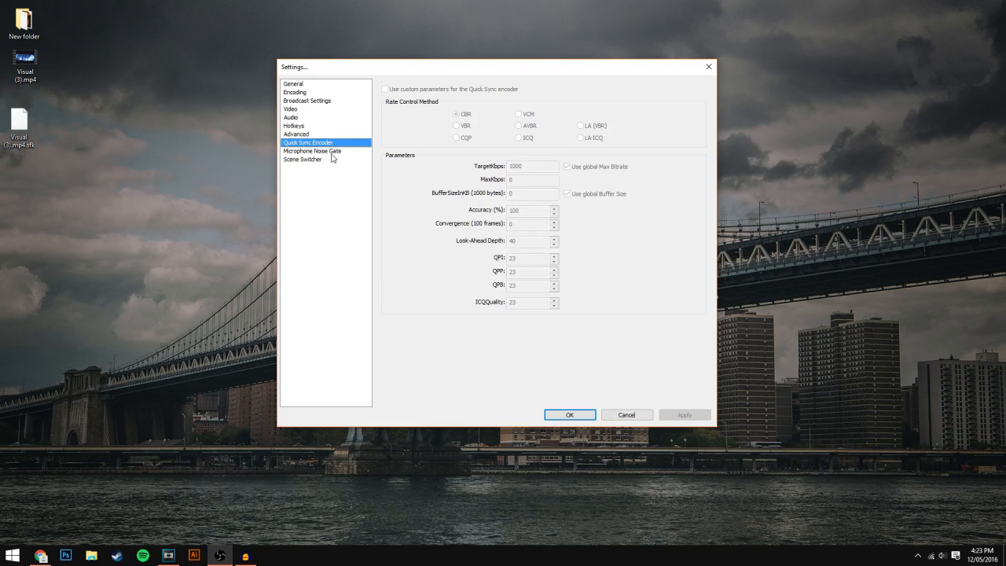
click(313, 151)
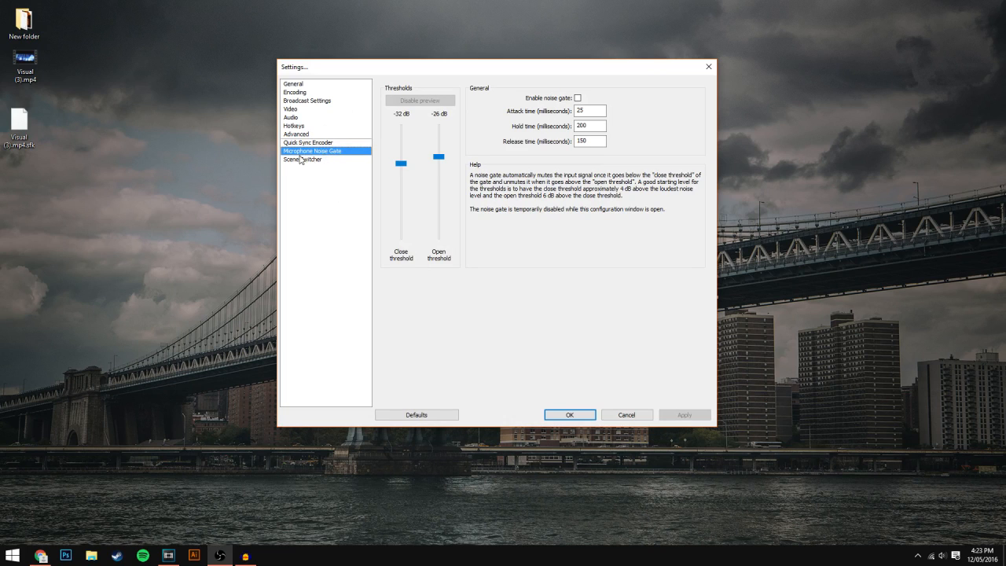
click(302, 159)
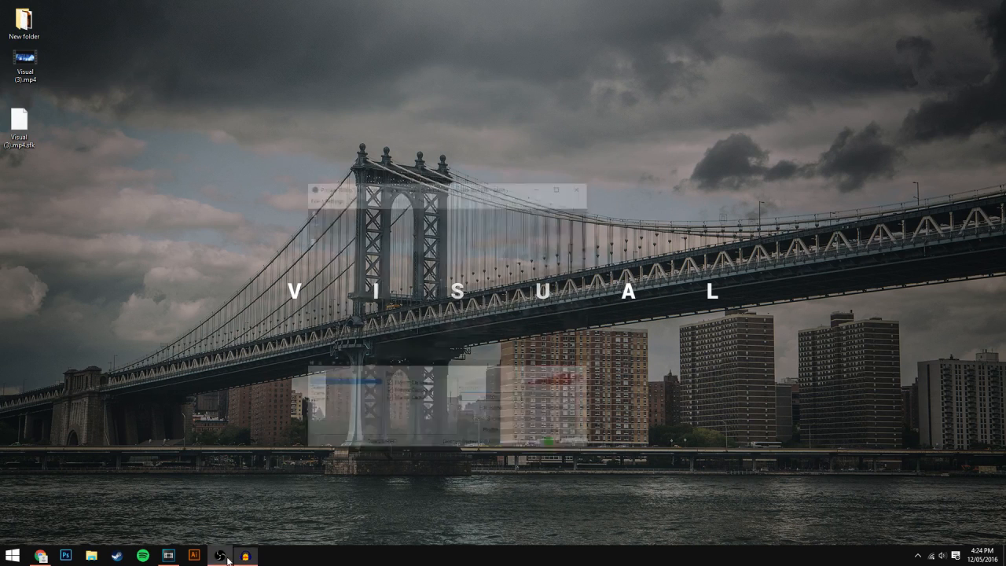
- Minimize OBS and bring the empty untitled Vegas Pro 13 project forward
click(219, 556)
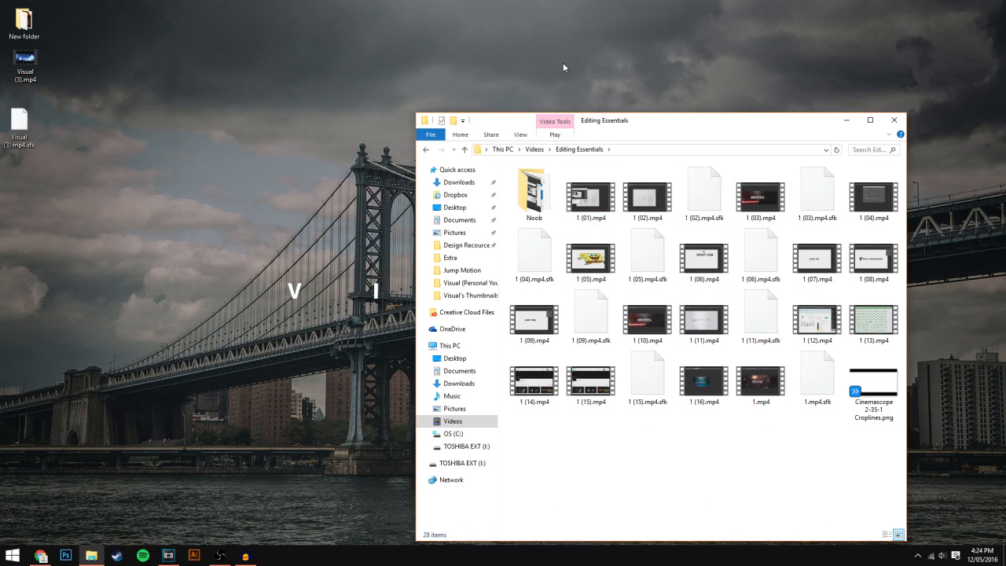
click(92, 555)
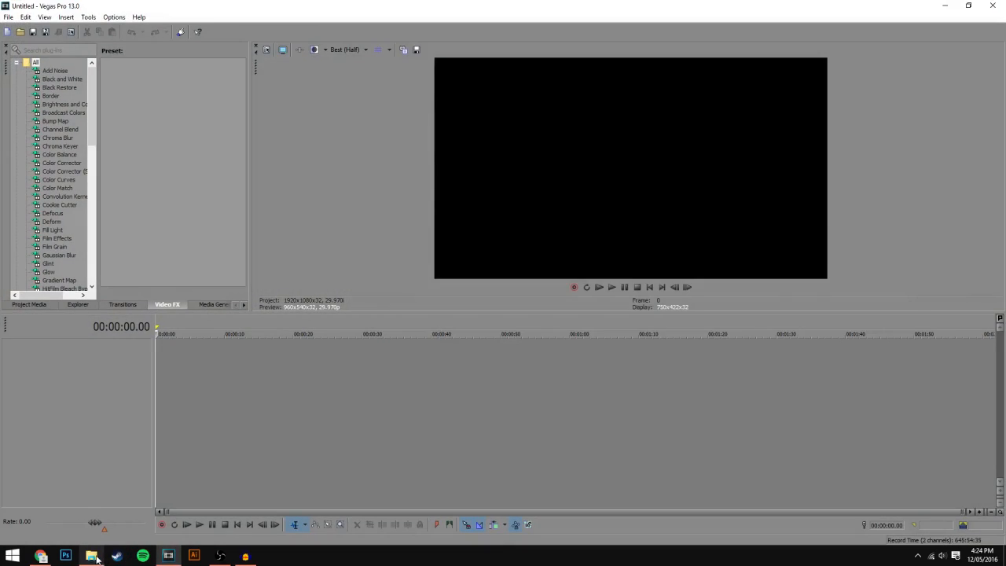
- Place the six-minute recording at the timeline start, matching project settings to 60 fps
click(91, 556)
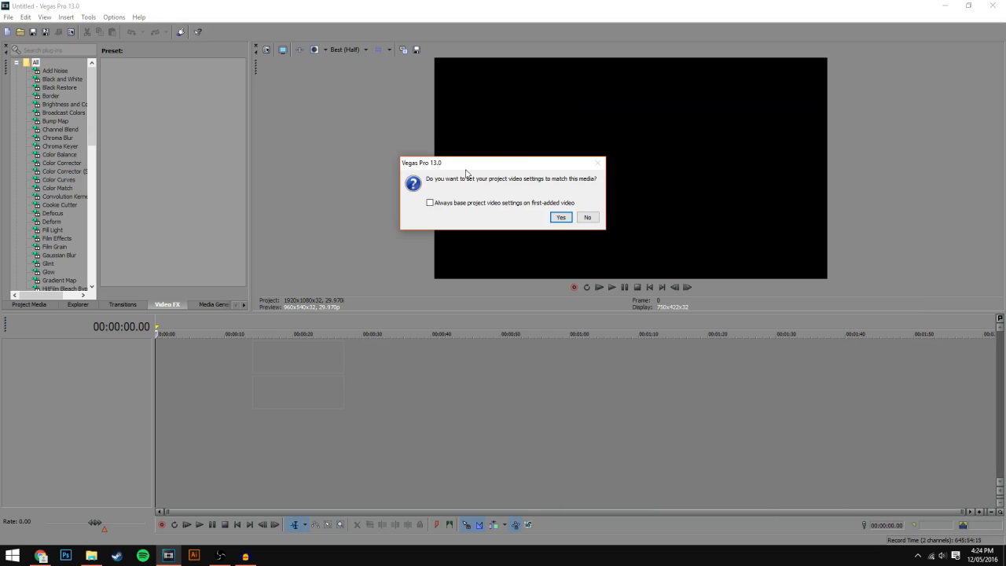
click(561, 217)
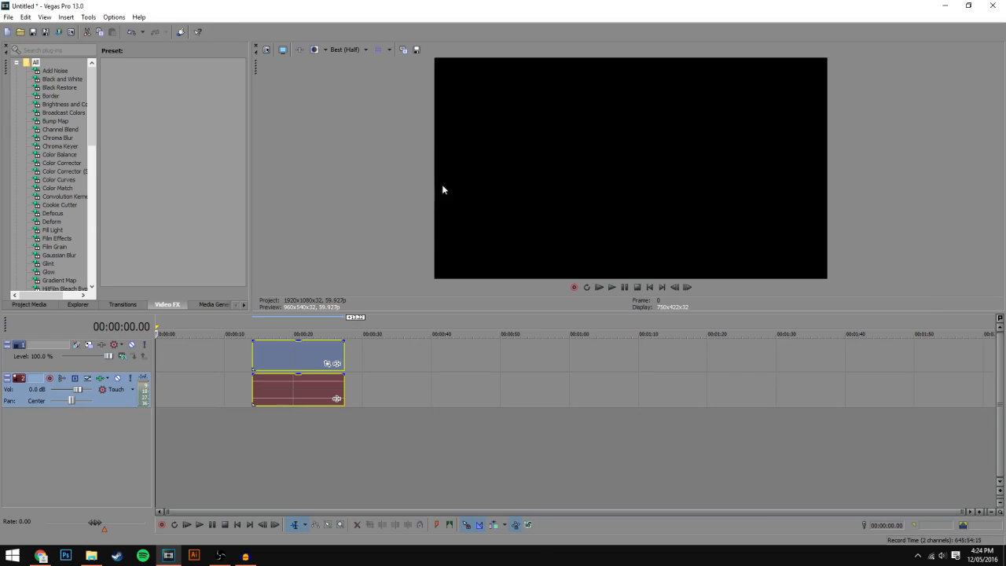
click(7, 17)
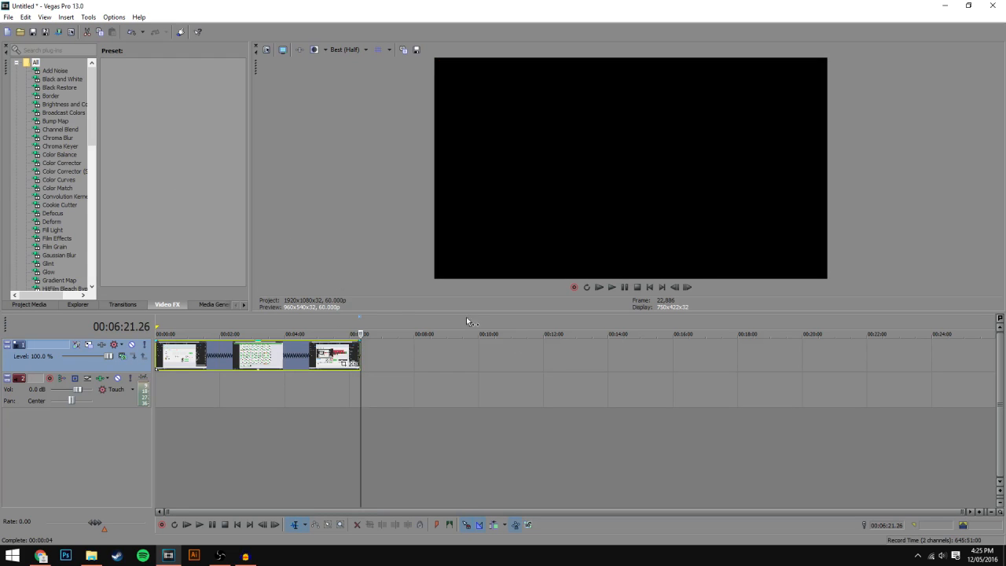
- Through File > Render As, pick MainConcept AVC/AAC Internet HD 720p and open Customize Template
click(8, 16)
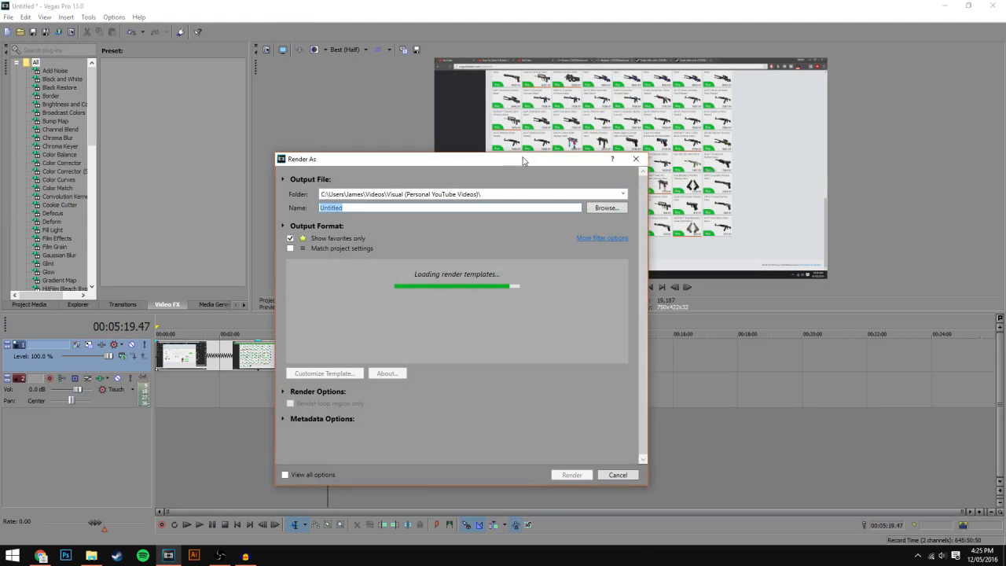
click(618, 475)
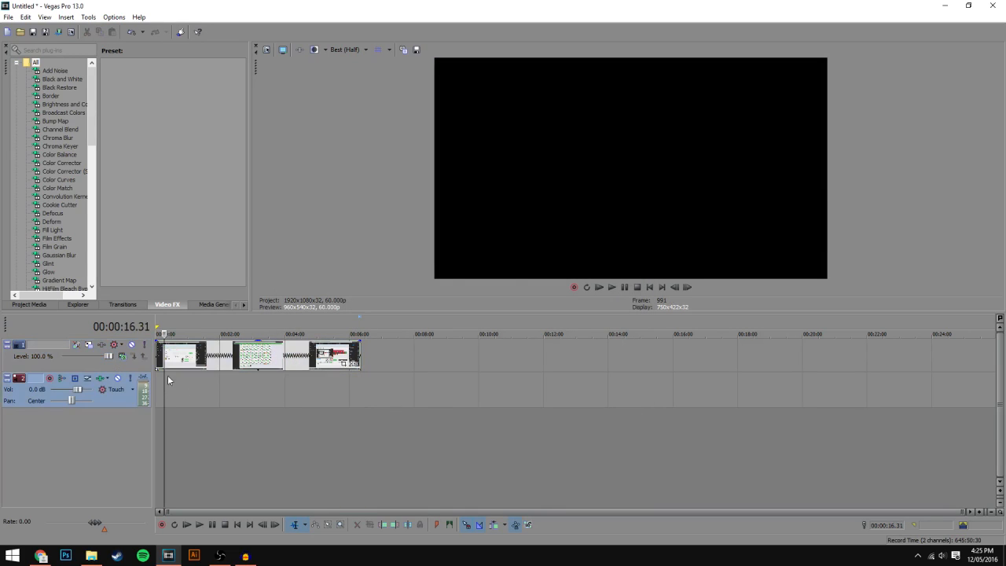
click(9, 16)
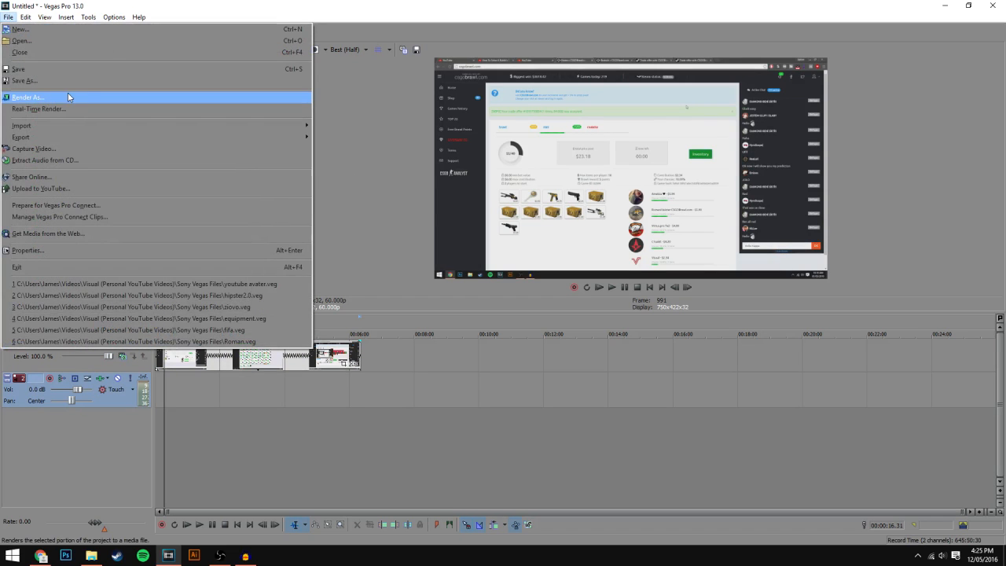
click(28, 96)
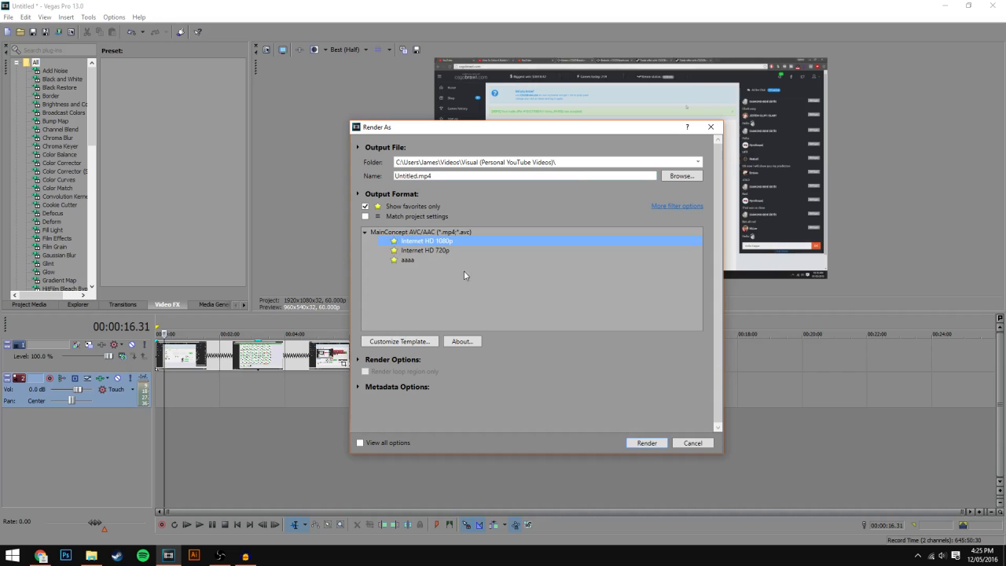
click(425, 250)
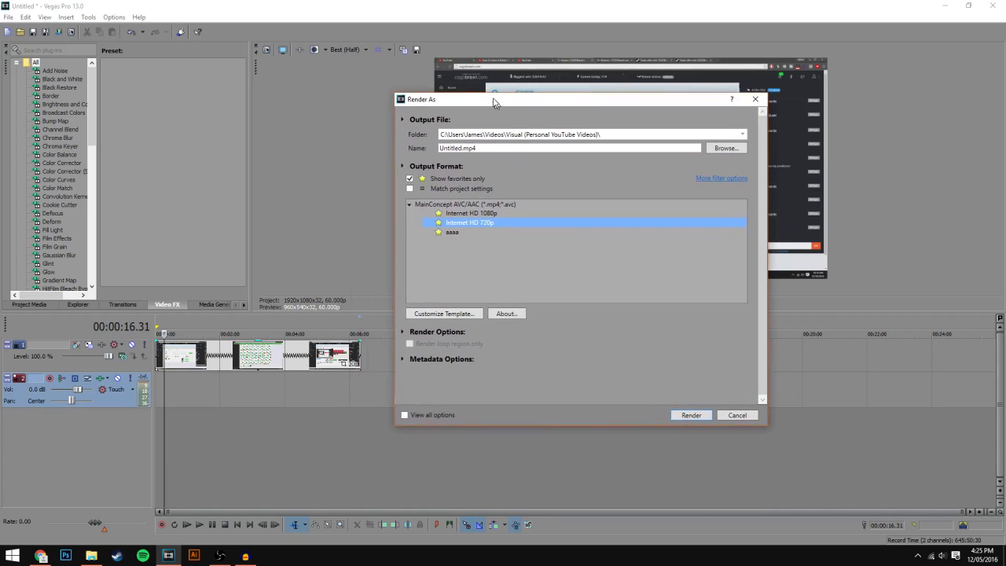
drag(494, 99, 378, 112)
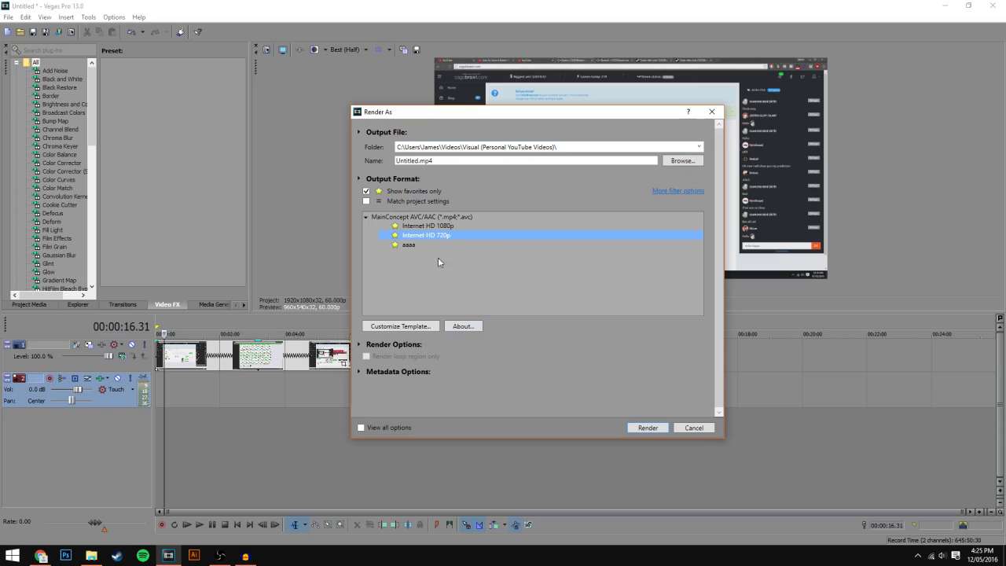
click(401, 325)
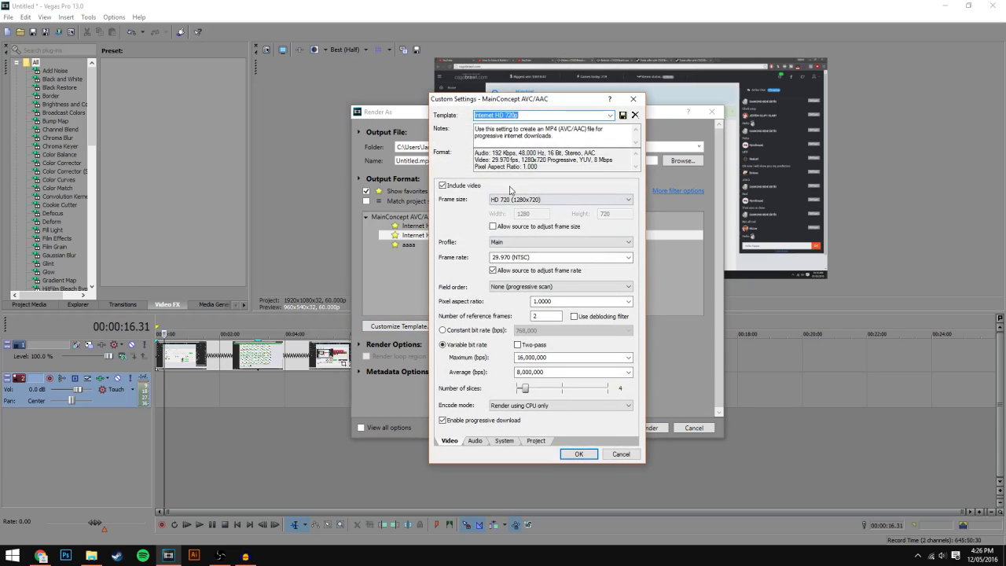
- Inspect the 720p template's Project and Video tabs, then cancel Custom Settings and Render As
click(536, 440)
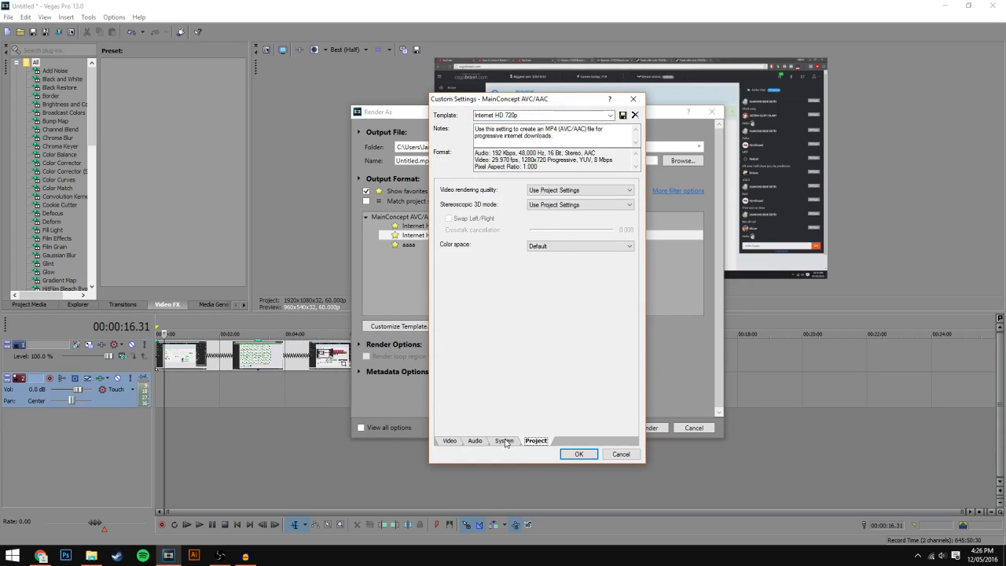
click(449, 440)
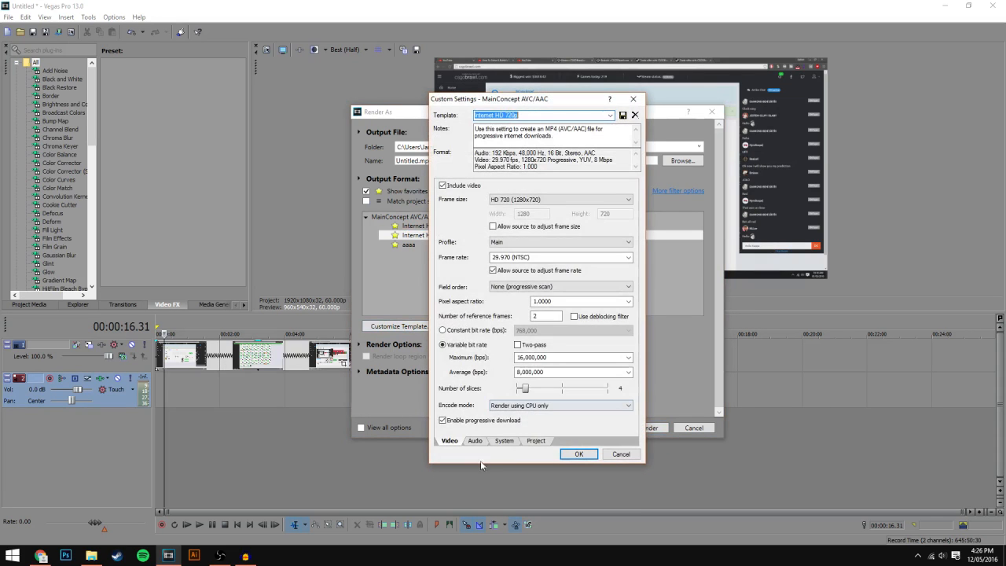
click(535, 441)
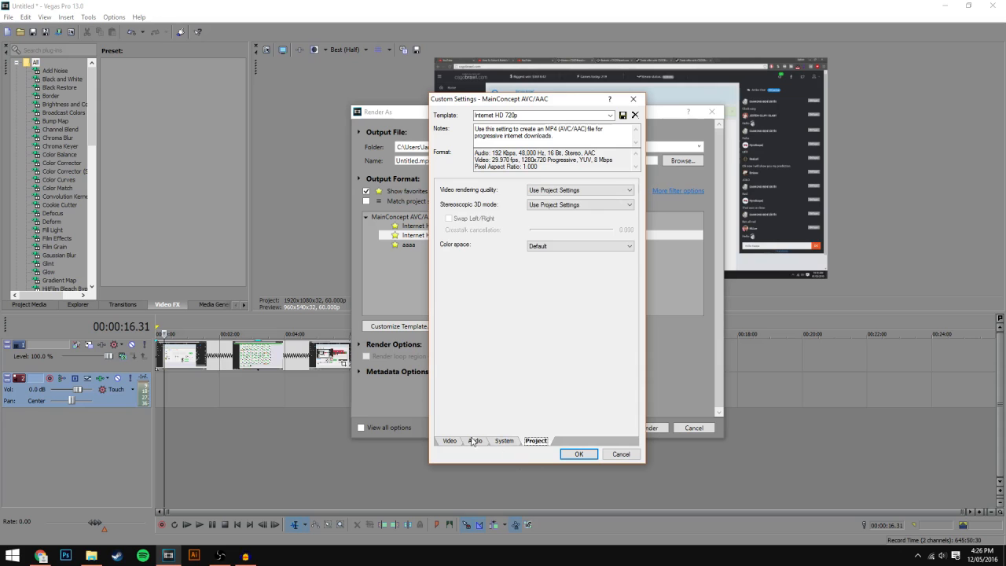
click(621, 453)
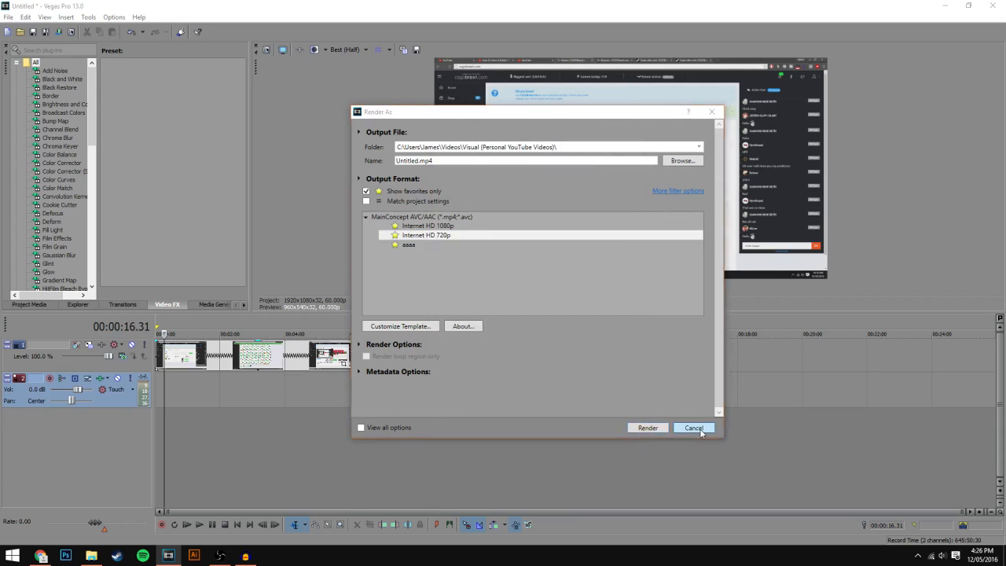
click(694, 428)
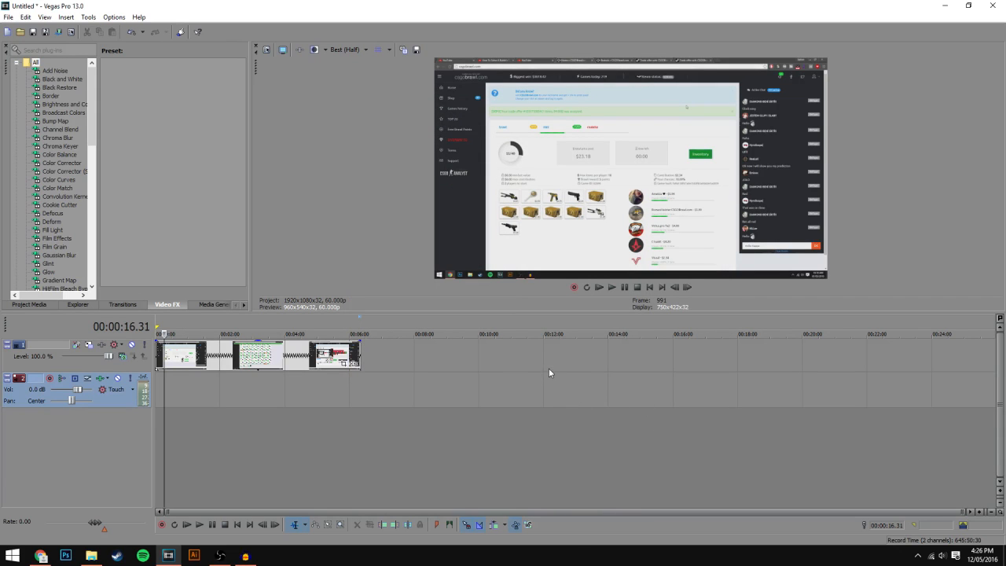